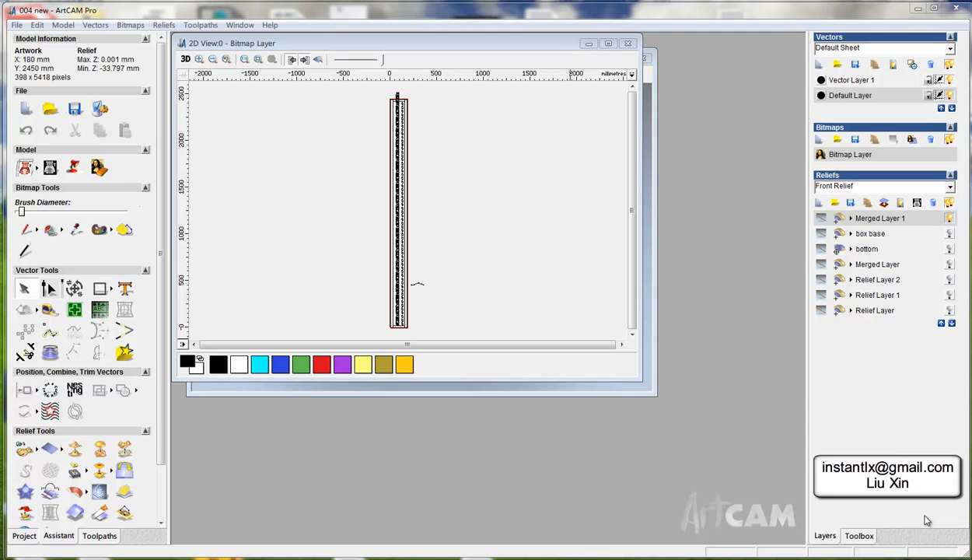
mouse_move(816, 420)
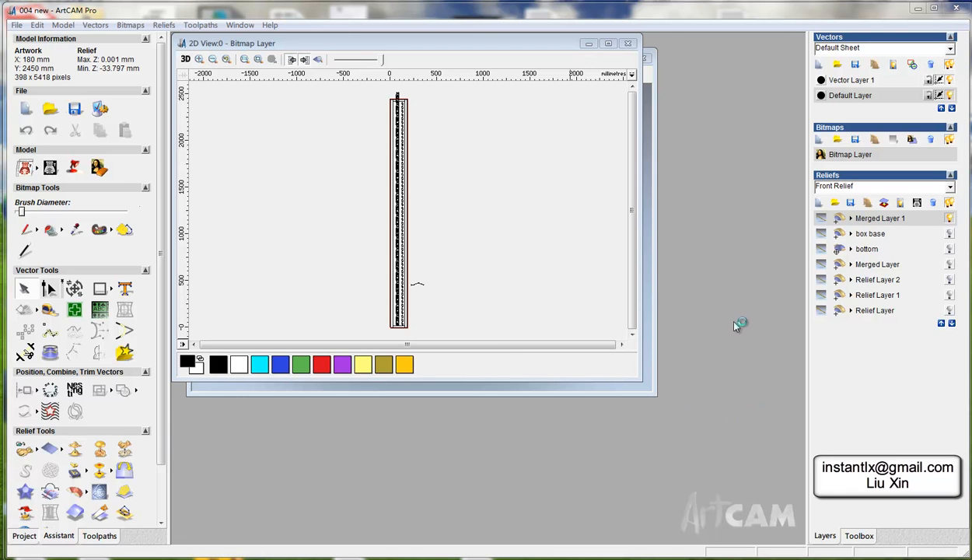
mouse_move(227, 467)
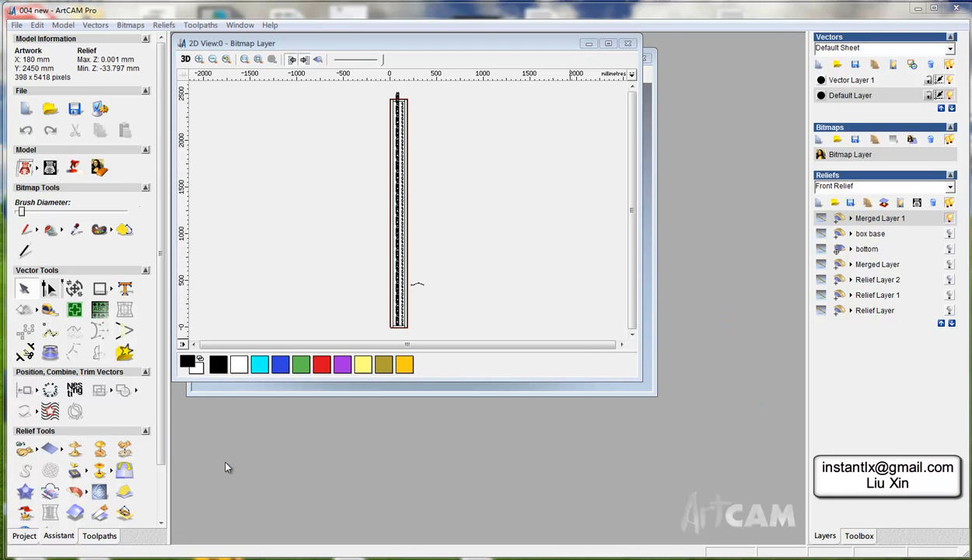
Step: Show the relief in 3D and hide Merged Layer 1 and box base
click(185, 60)
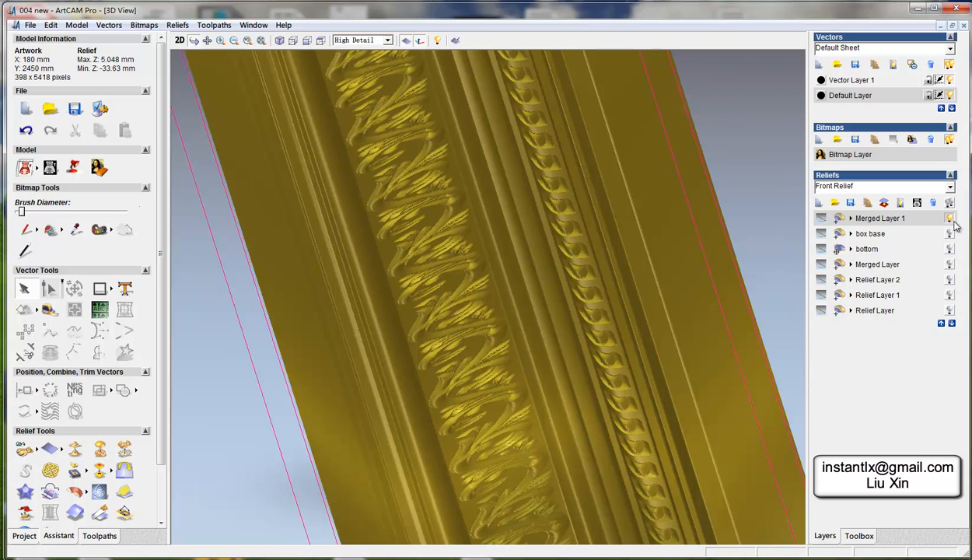
mouse_move(956, 226)
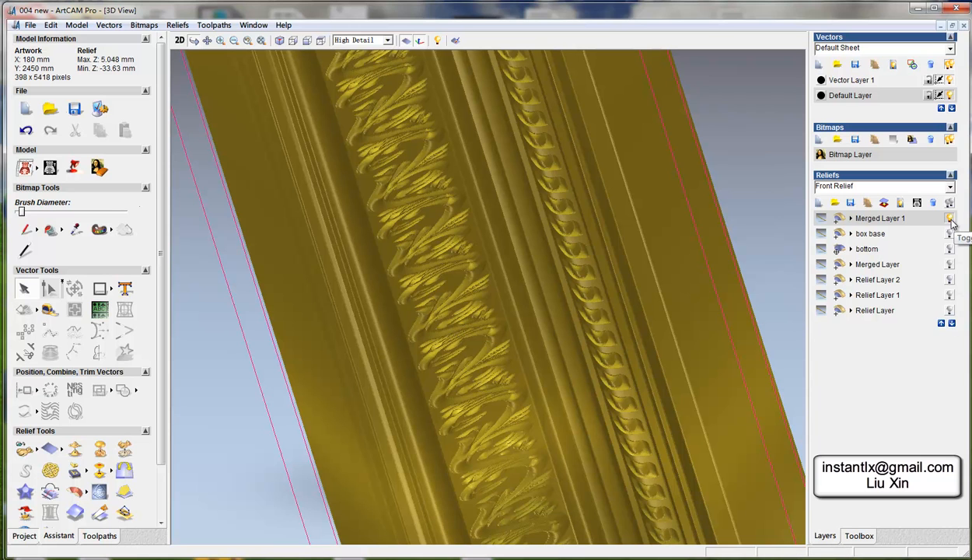
click(949, 232)
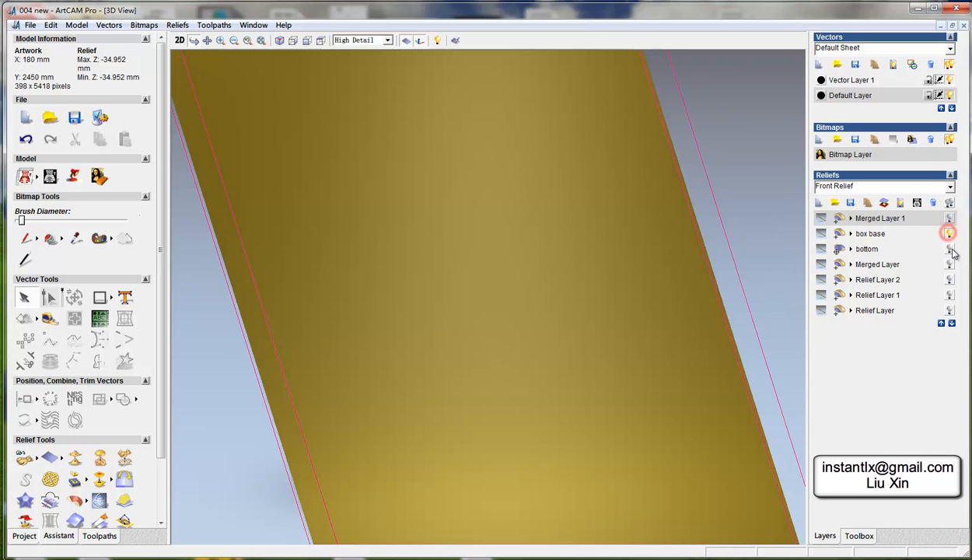
click(950, 296)
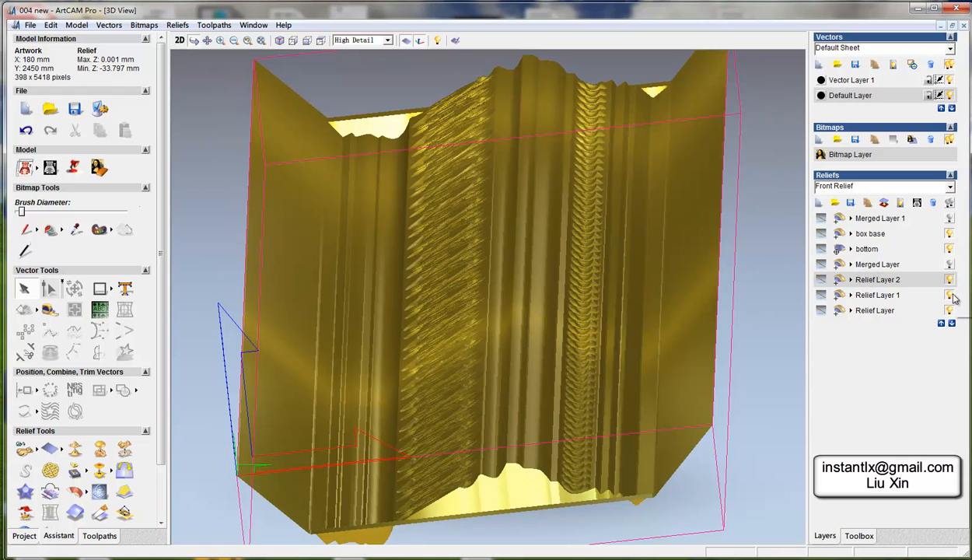
Step: Check Relief Layer 1's contents and rename it 'flower'
click(949, 295)
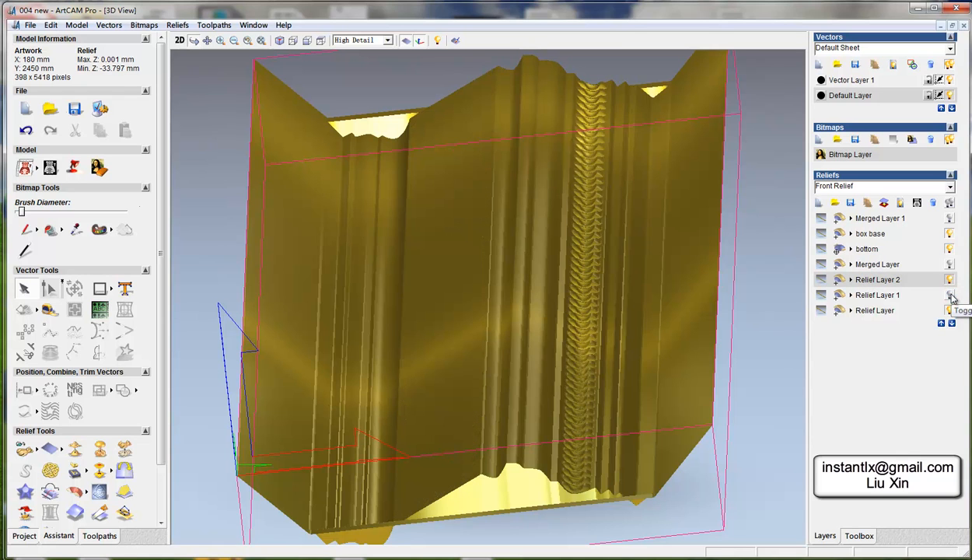
click(952, 295)
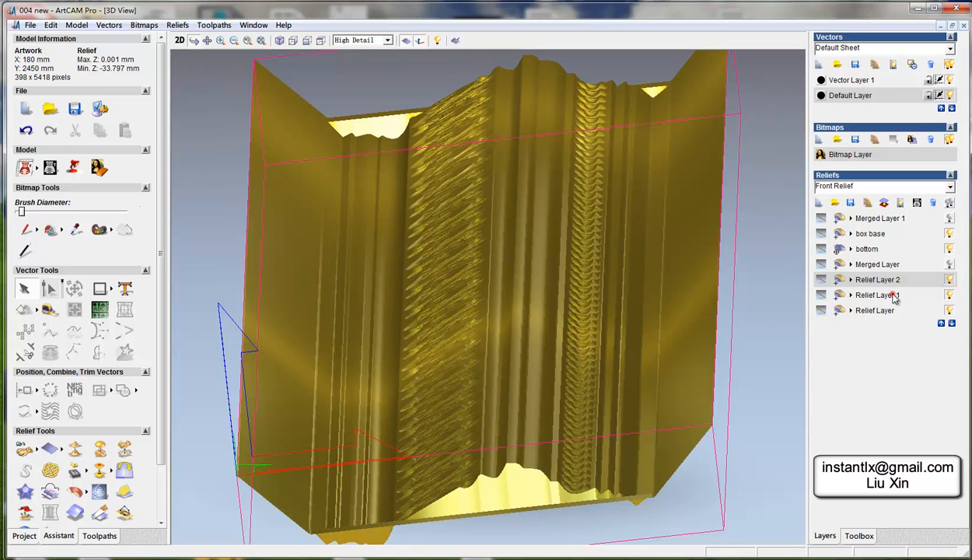
double_click(878, 296)
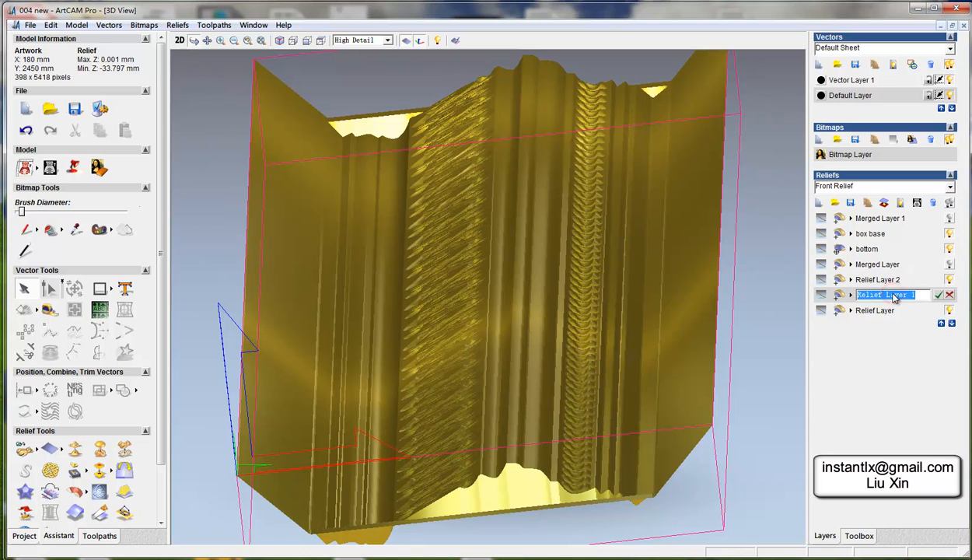
text(flower)
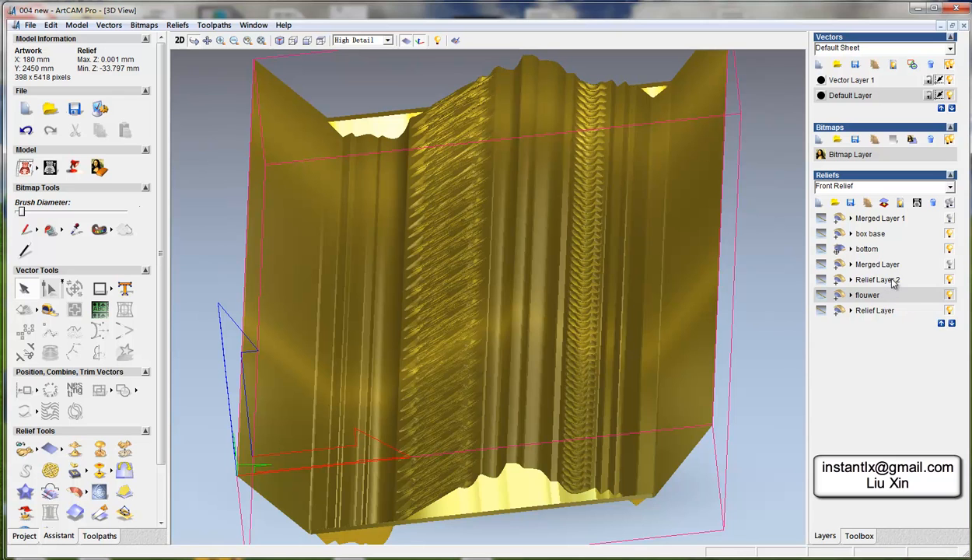
Step: Check Relief Layer 2's contents, rename it 'small', and select the flower layer
double_click(878, 280)
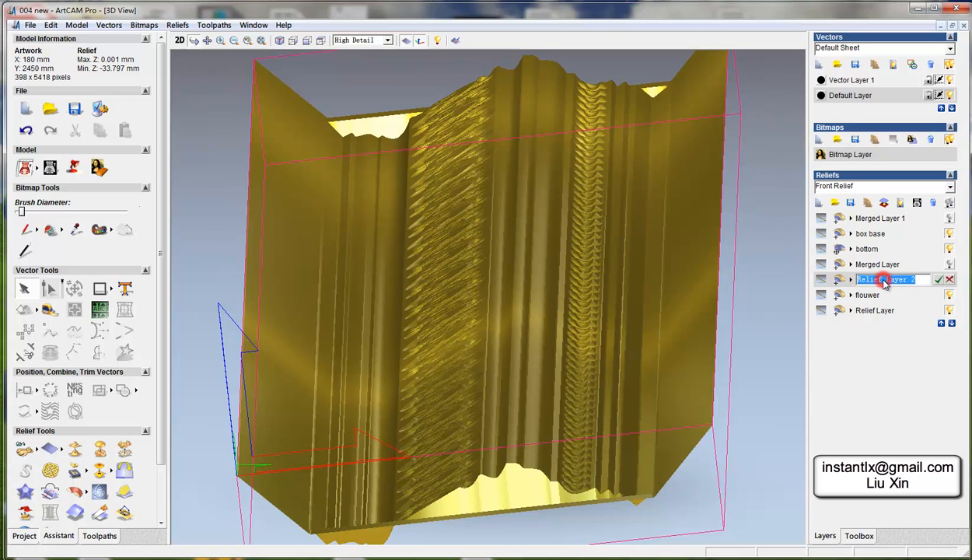
click(940, 280)
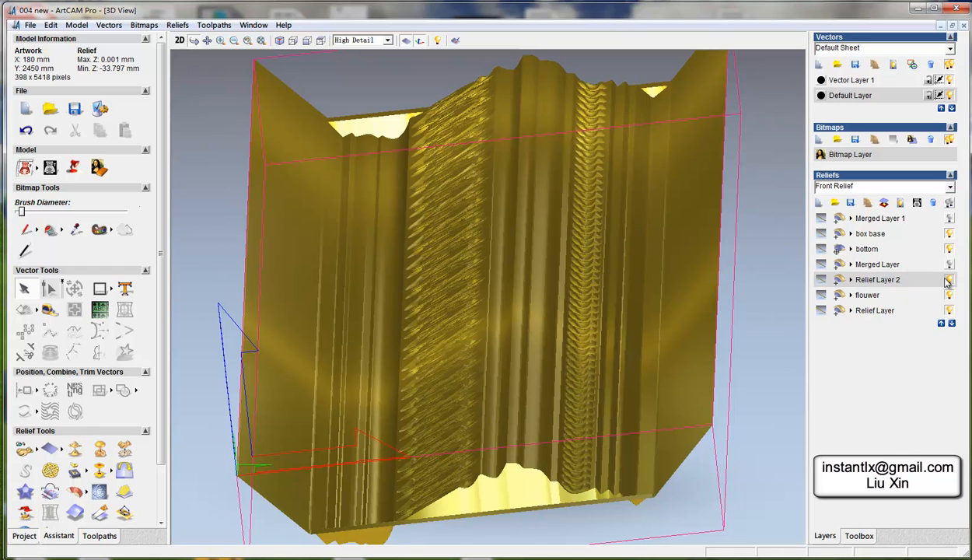
click(949, 280)
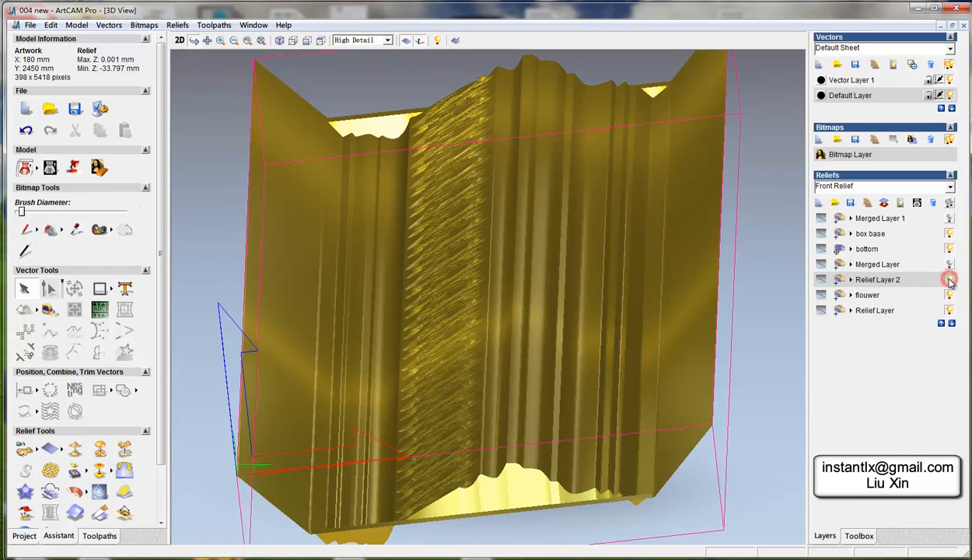
double_click(877, 280)
text(small)
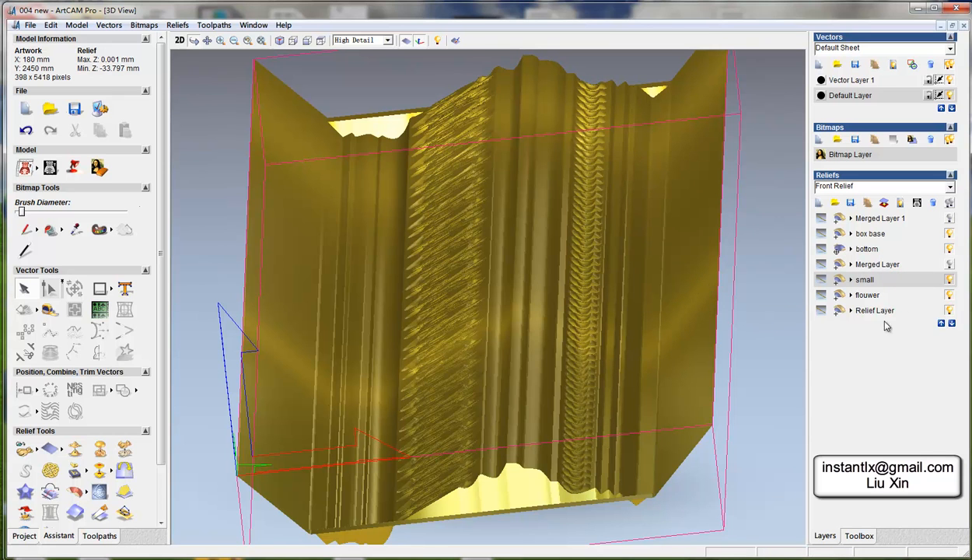
double_click(868, 296)
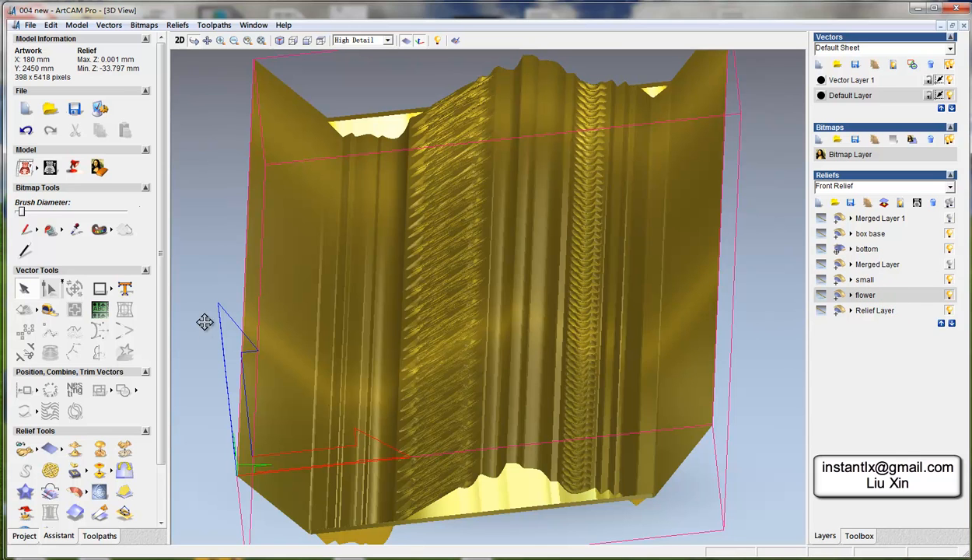
Step: Scale the flower layer's relief height to 6 mm and zoom in on the moulding
click(124, 449)
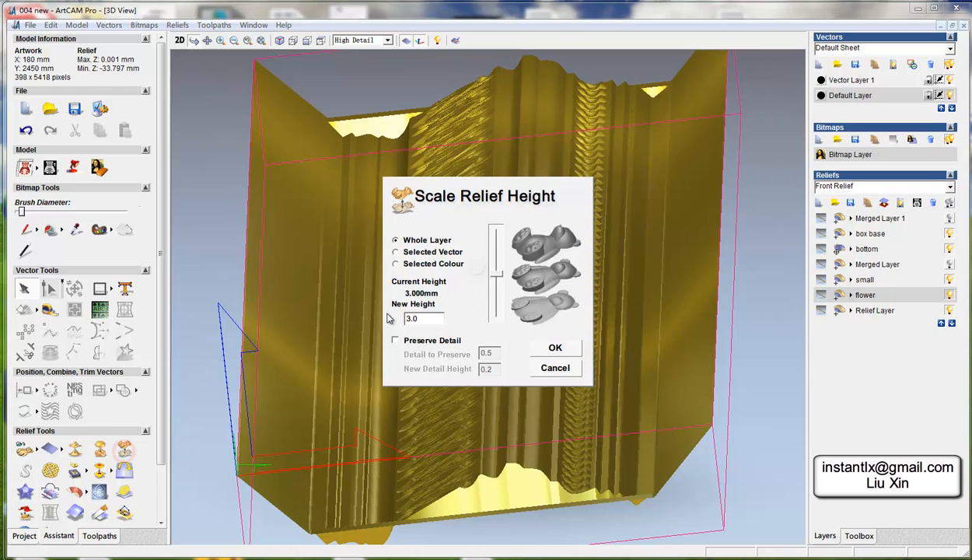
triple_click(423, 318)
text(6)
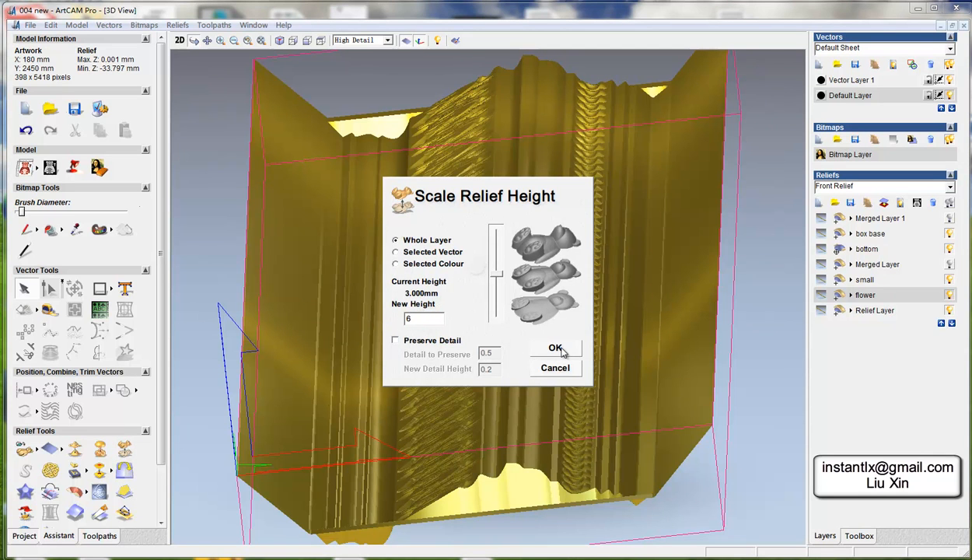
click(556, 349)
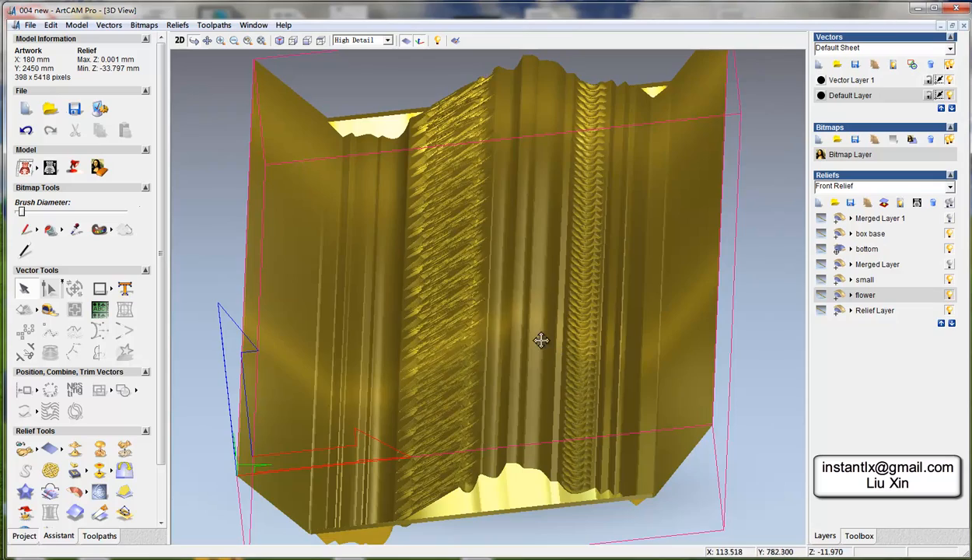
drag(541, 339, 474, 372)
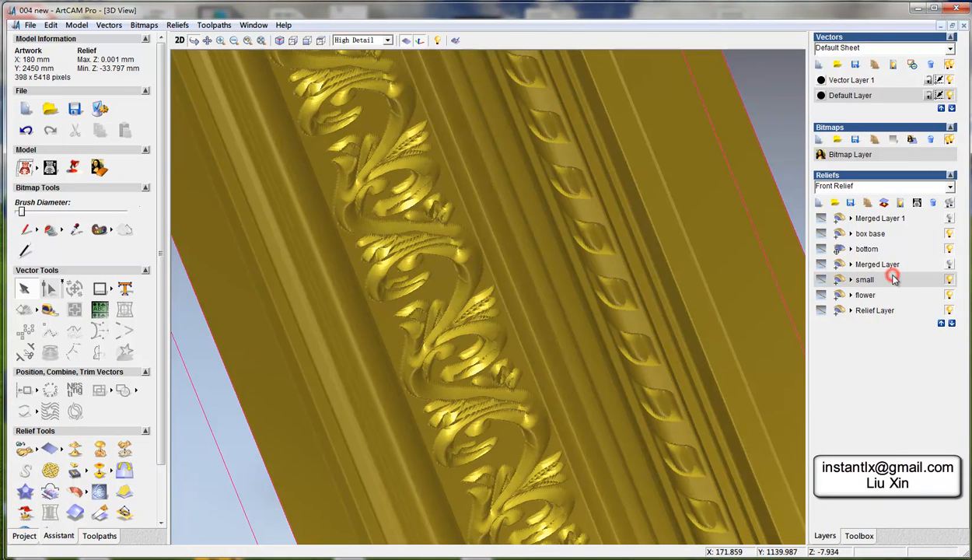
click(124, 448)
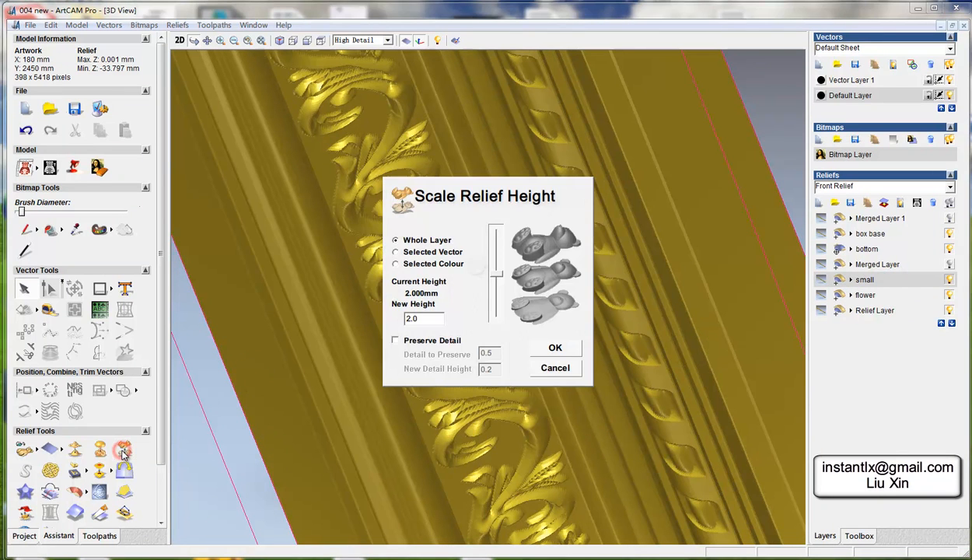
triple_click(423, 317)
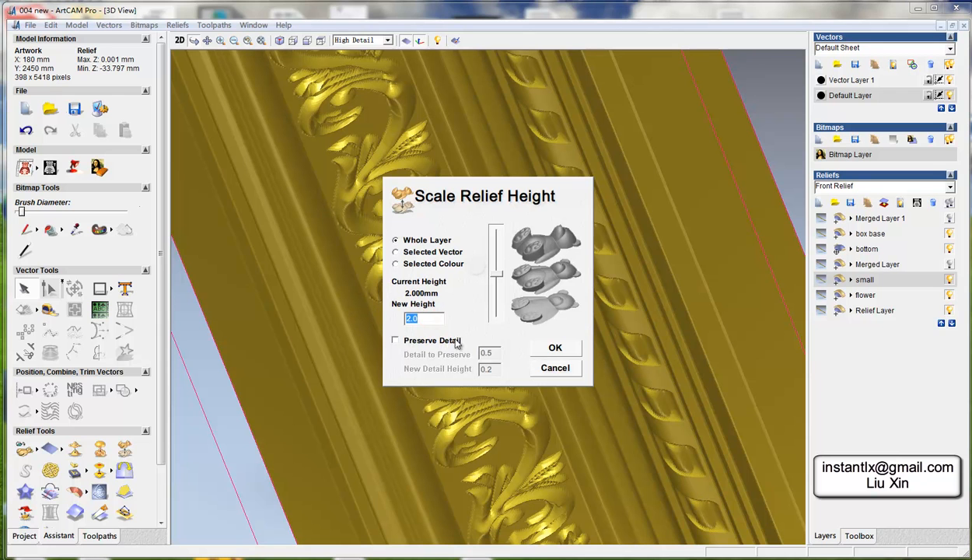
click(556, 348)
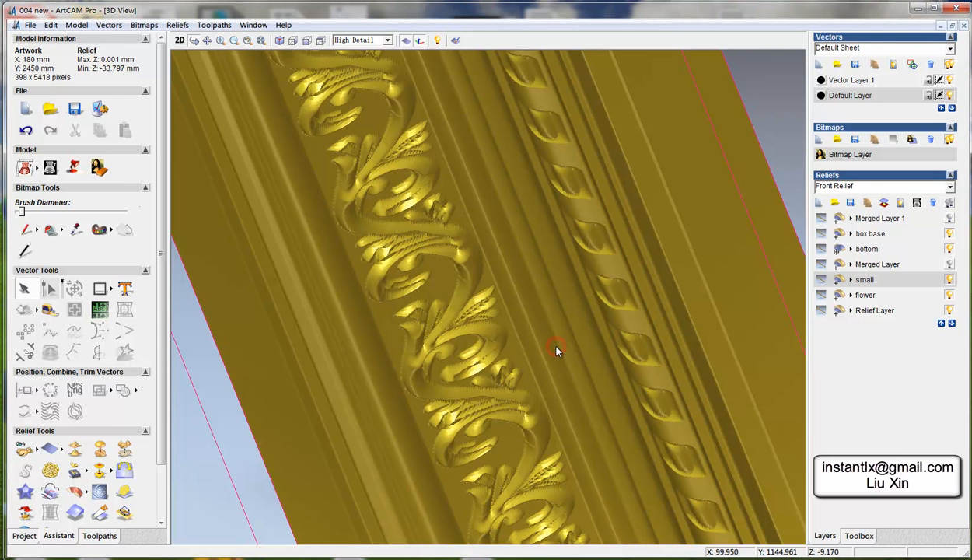
drag(555, 352, 504, 398)
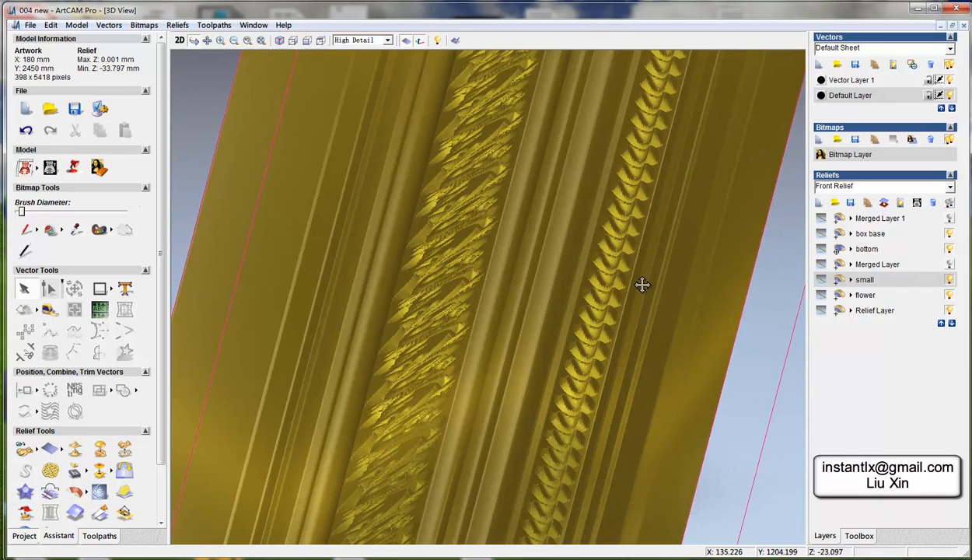
drag(643, 283, 564, 401)
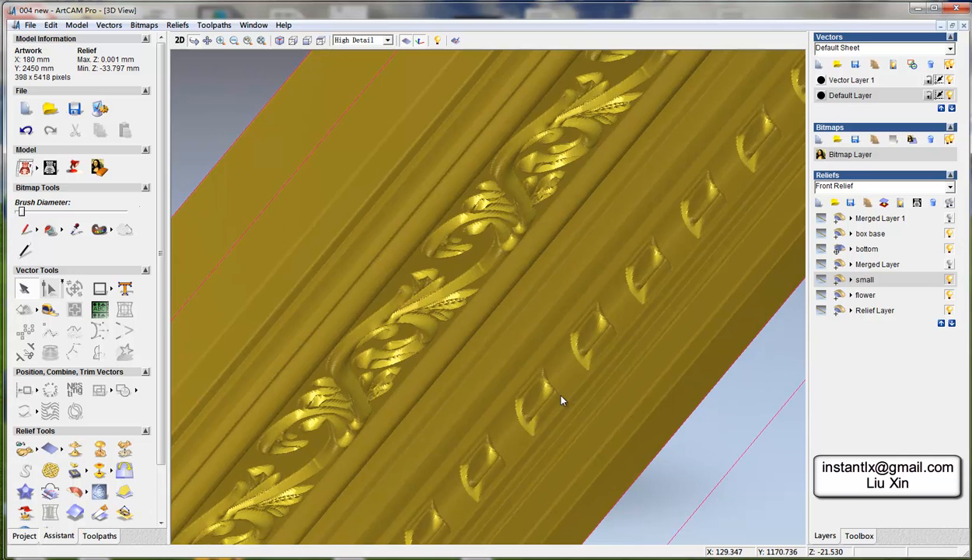
drag(564, 402, 627, 288)
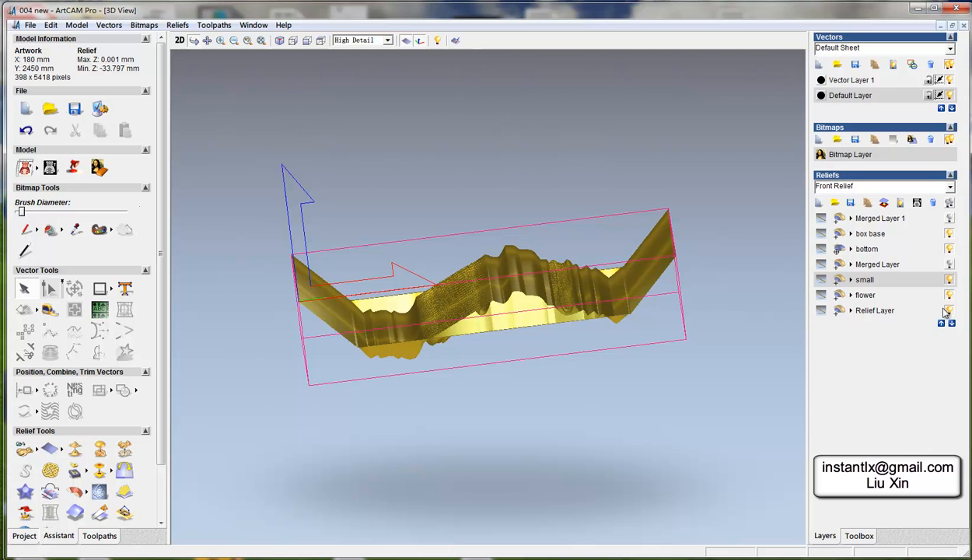
Step: Scale the base Relief Layer's height from about 27 mm to 40 mm
click(949, 312)
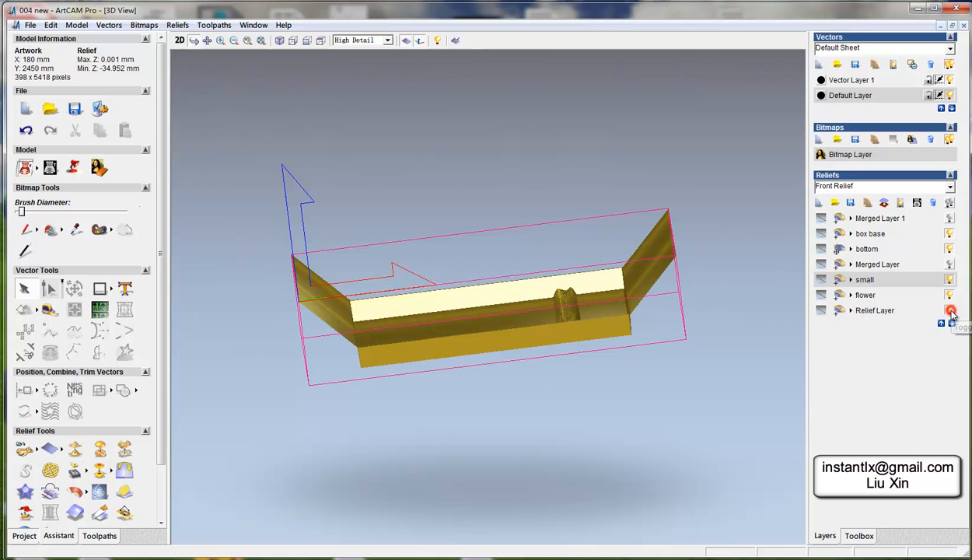
click(949, 311)
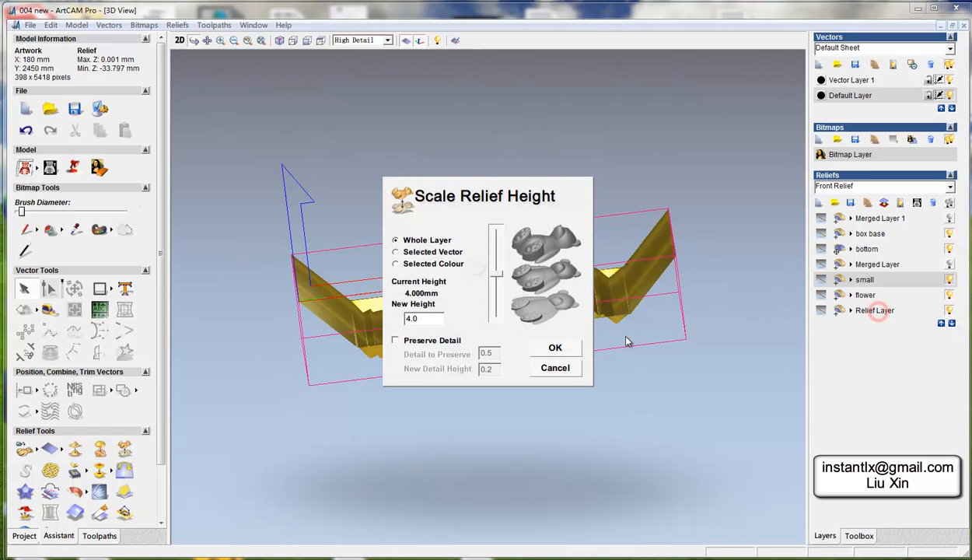
click(556, 349)
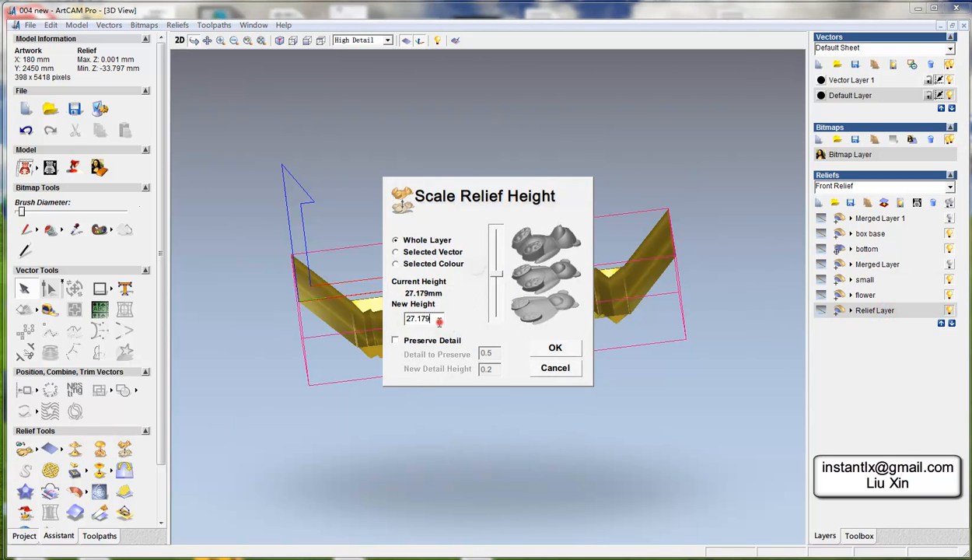
triple_click(417, 317)
text(40)
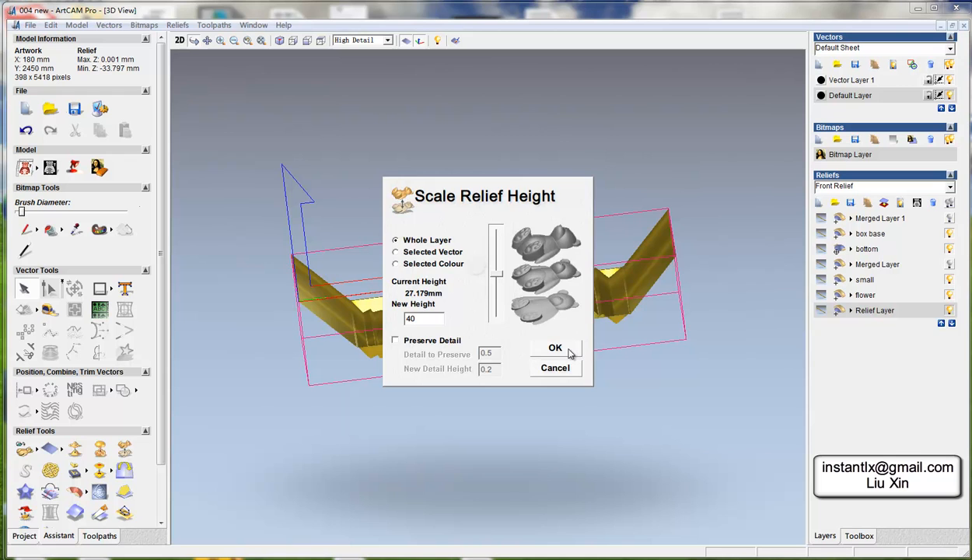
click(556, 349)
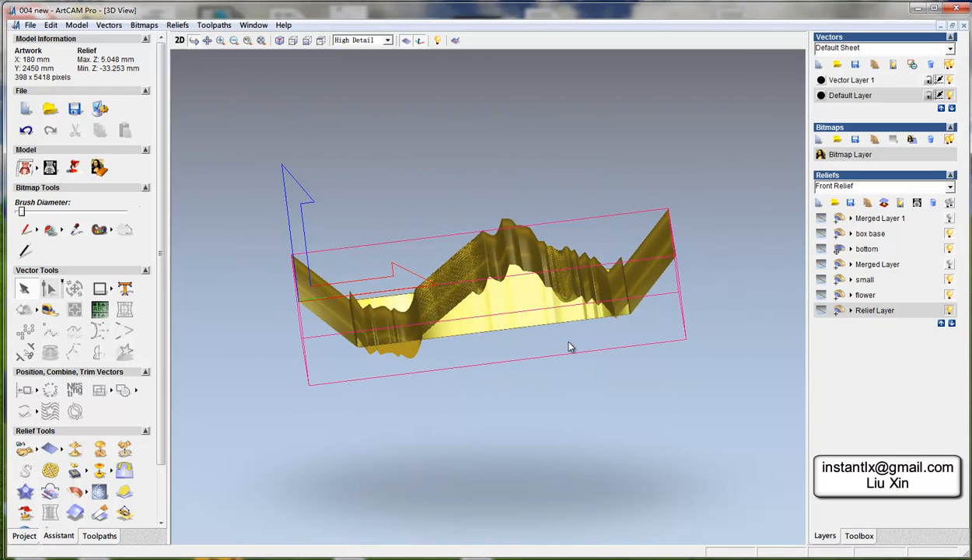
Step: Orbit the model to inspect the taller relief from several angles
drag(568, 346, 594, 286)
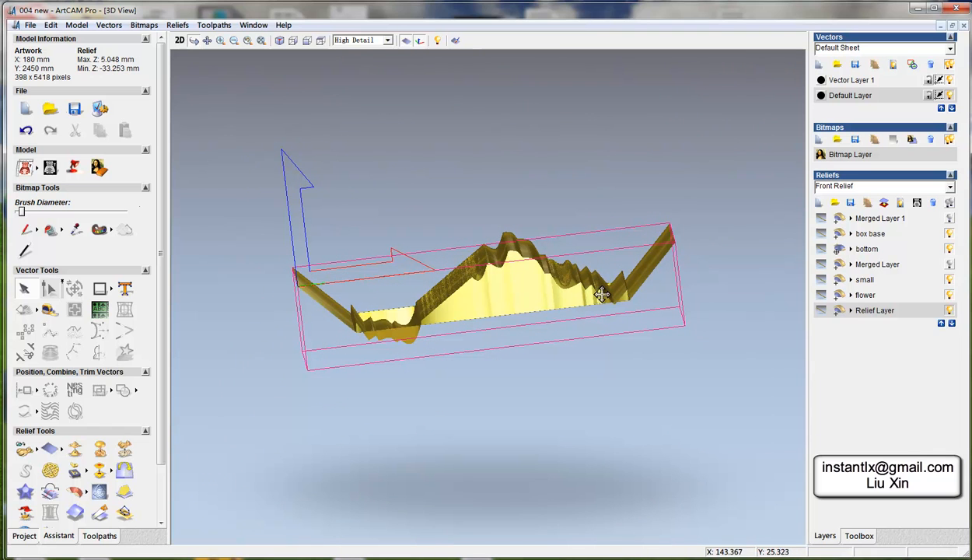
mouse_move(893, 252)
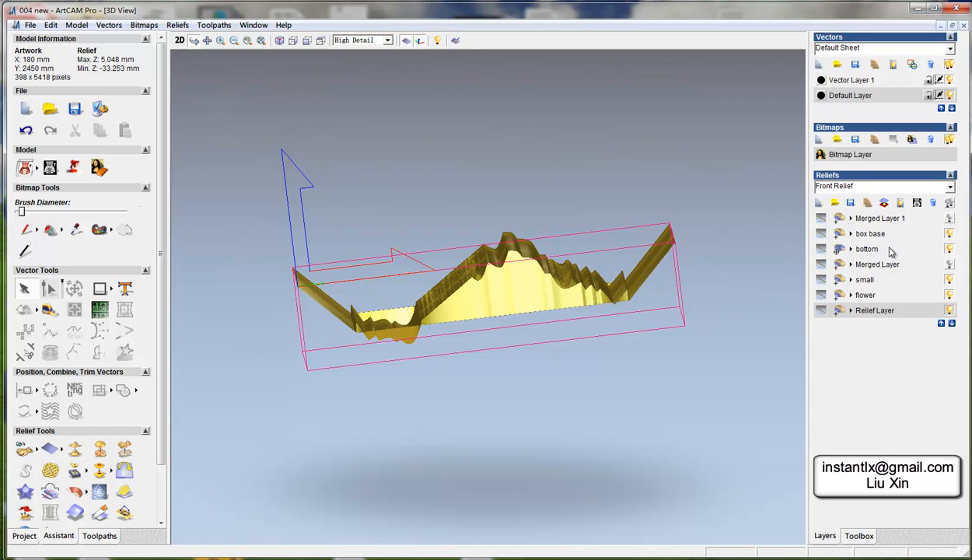
mouse_move(890, 249)
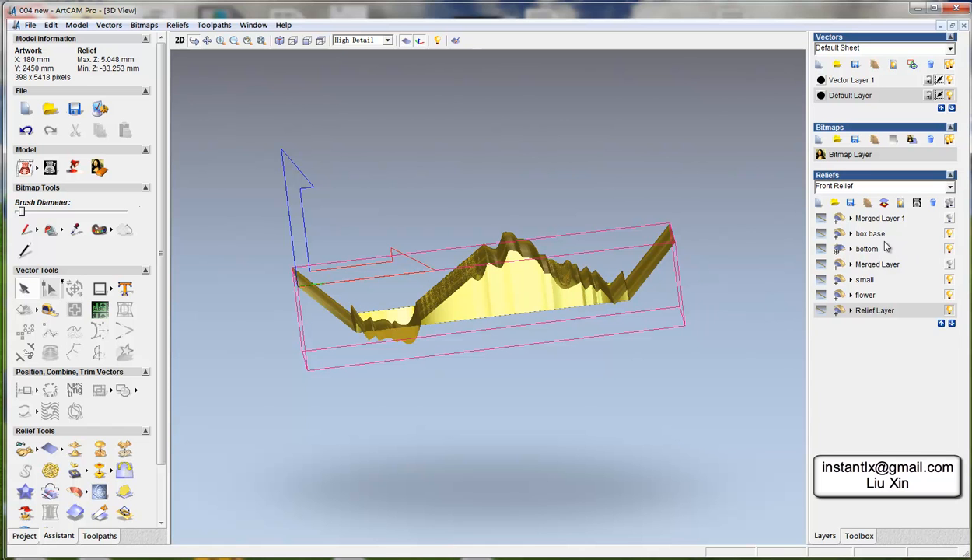
drag(491, 280, 541, 267)
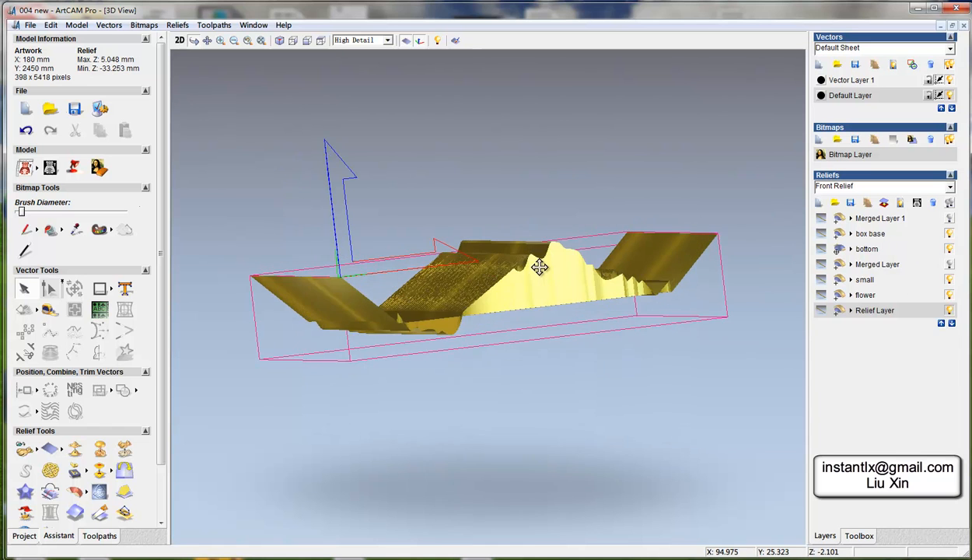
drag(540, 267, 532, 267)
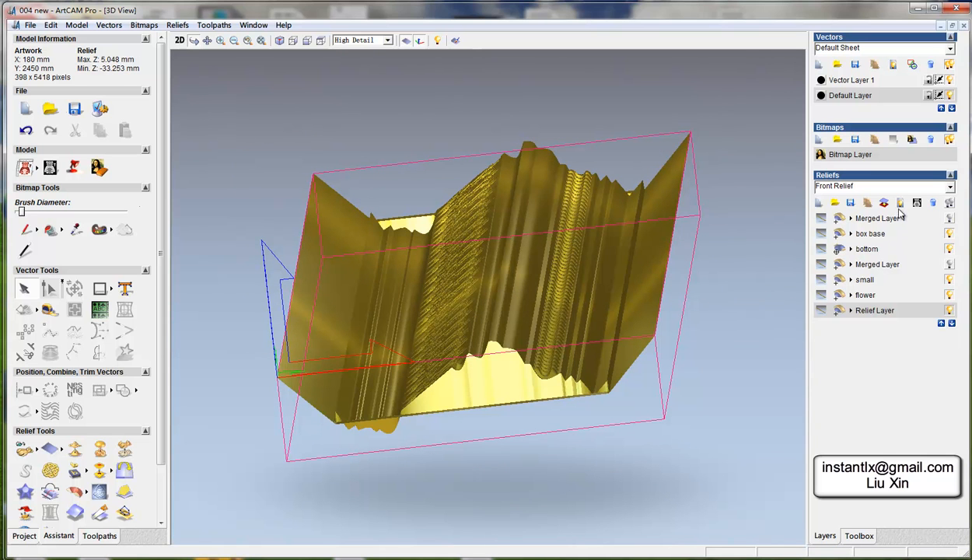
mouse_move(901, 202)
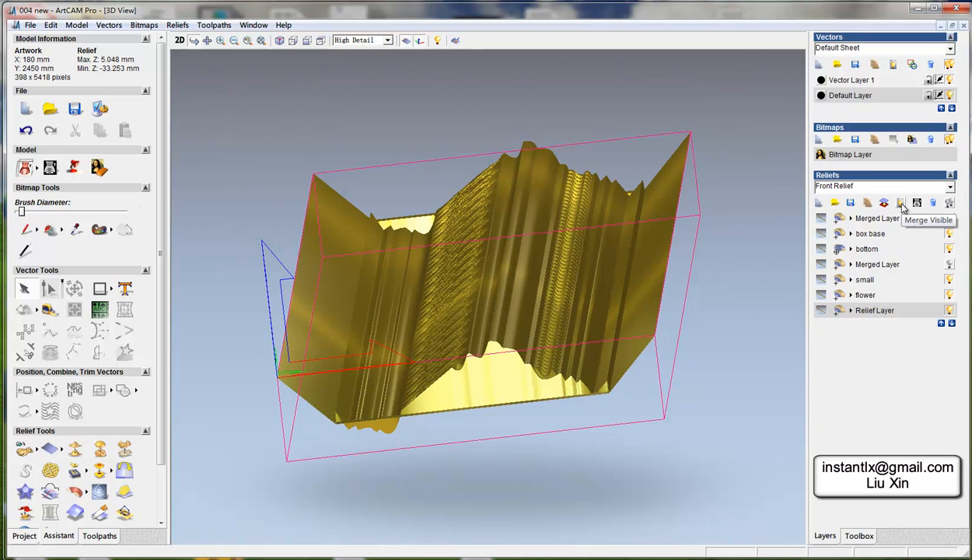
Step: Merge the visible layers into Merged Layer 2 and confirm its height reads 40 mm
click(902, 203)
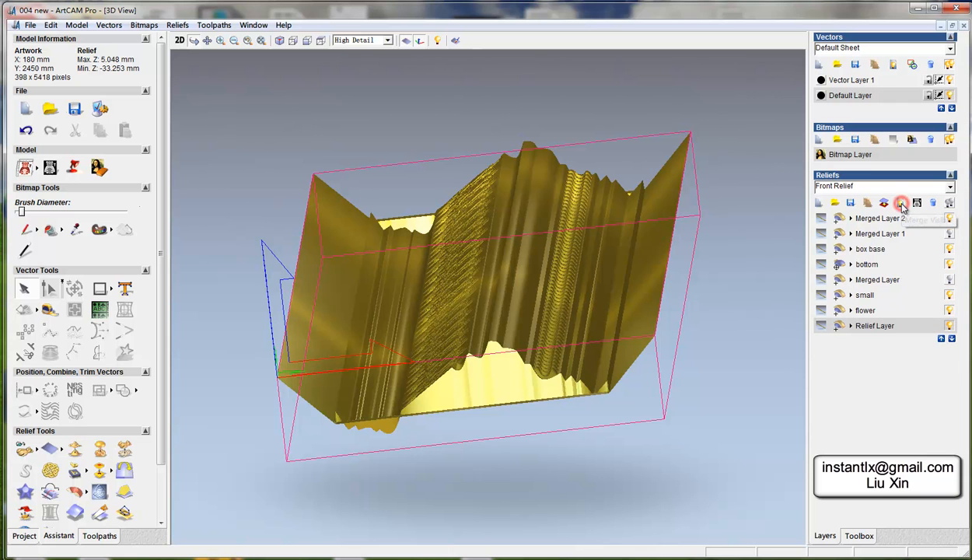
click(903, 202)
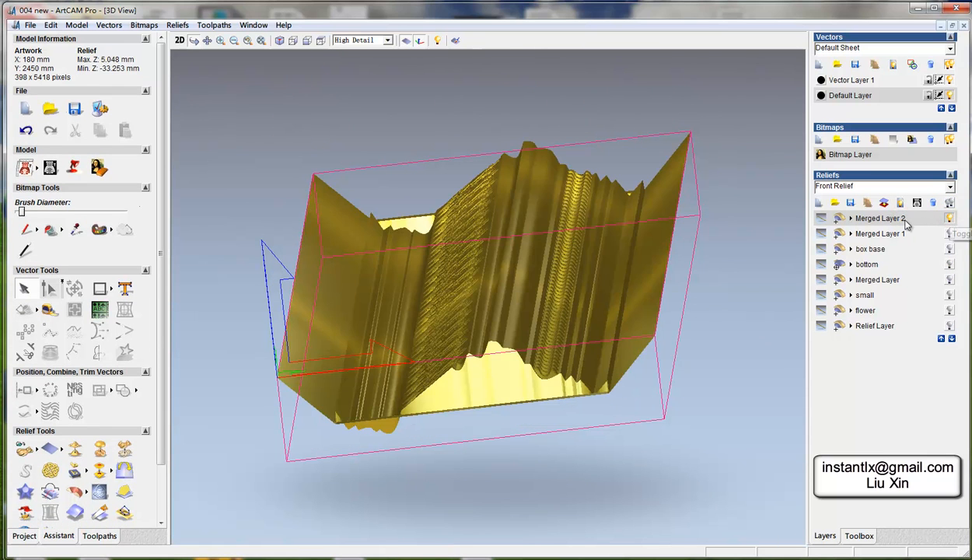
mouse_move(274, 423)
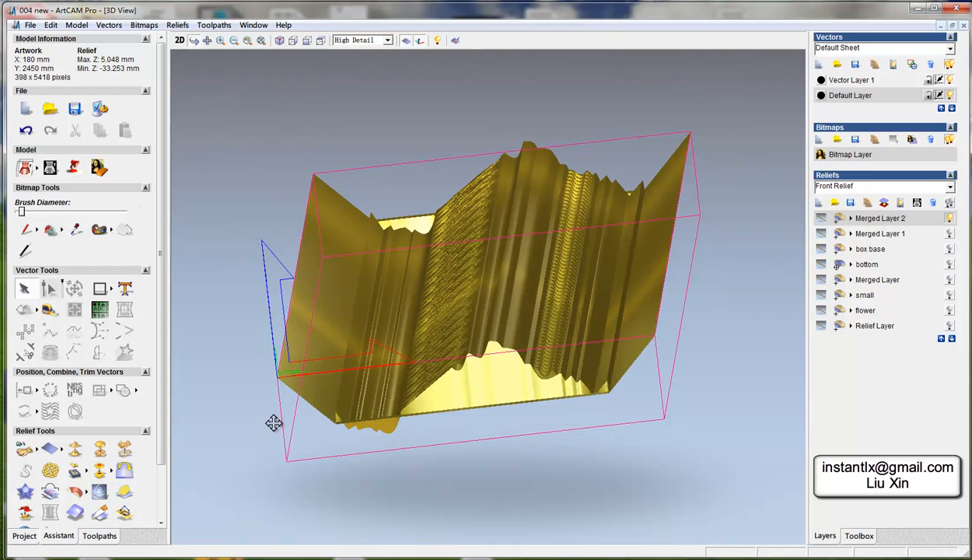
click(124, 449)
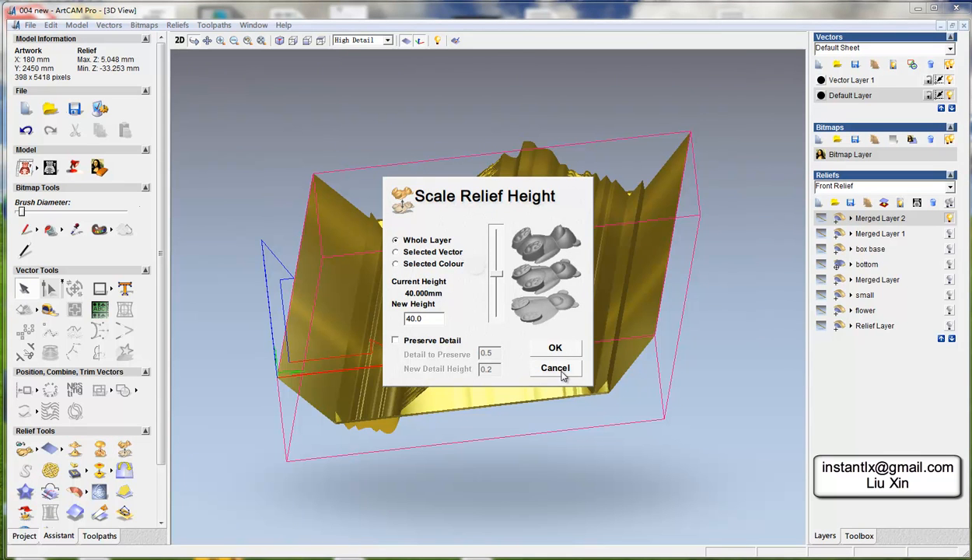
click(555, 367)
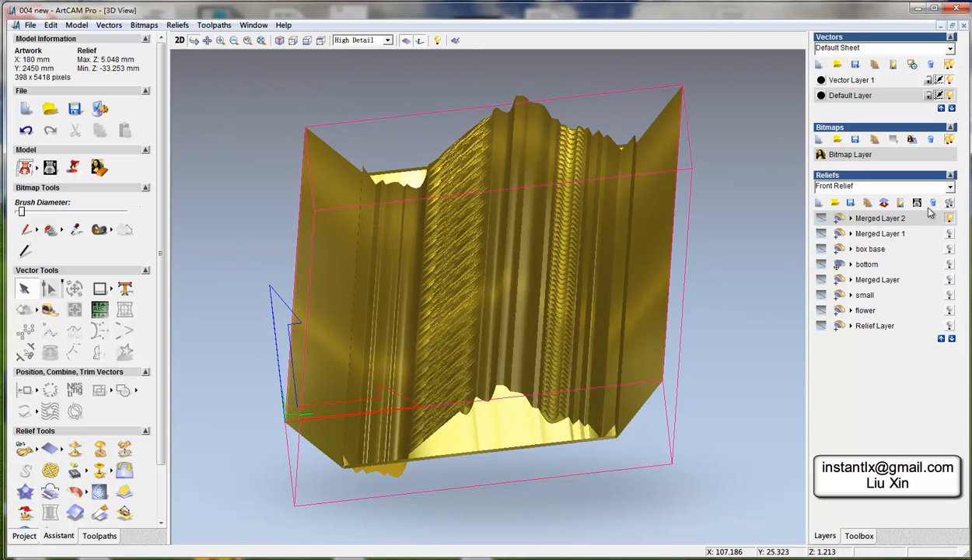
Step: Undo the merge and rescale the whole Relief Layer down to 3 mm
click(934, 203)
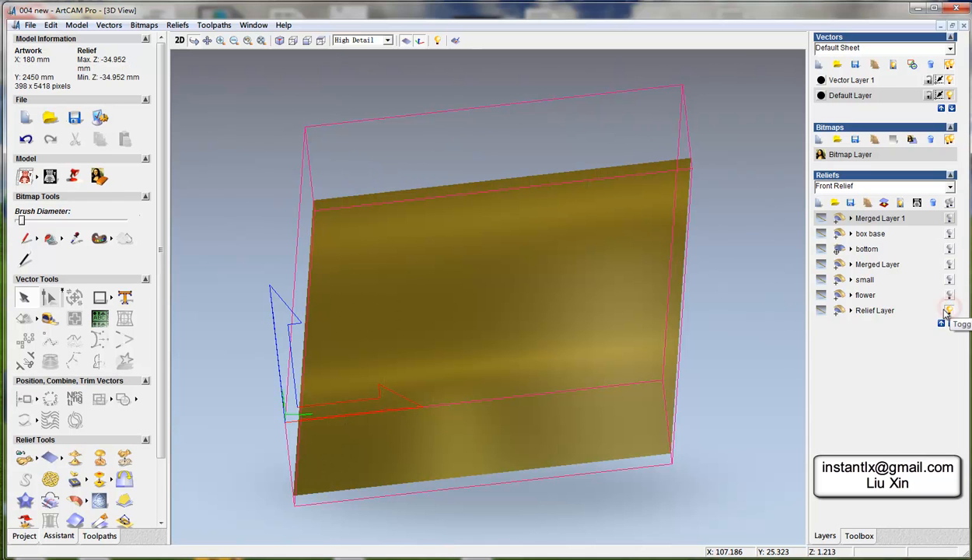
click(948, 312)
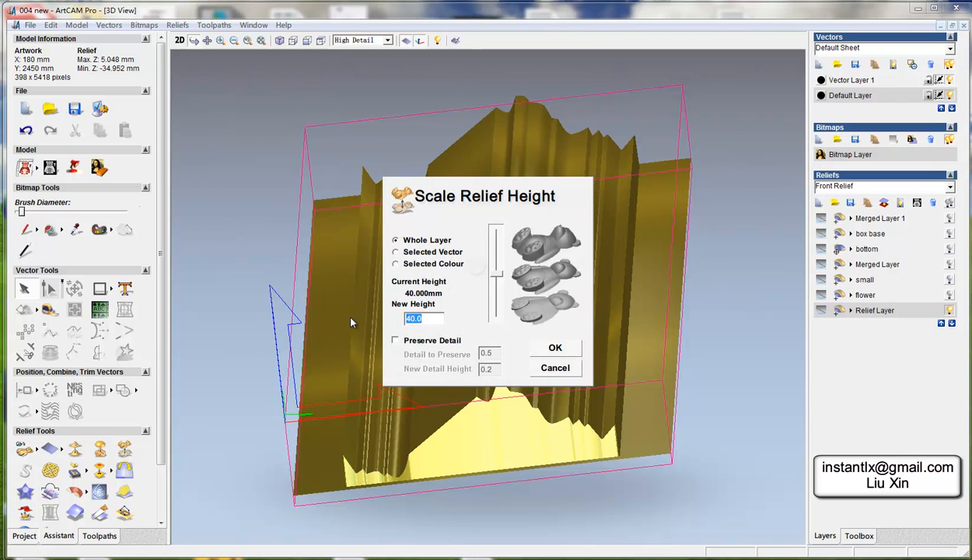
text(3)
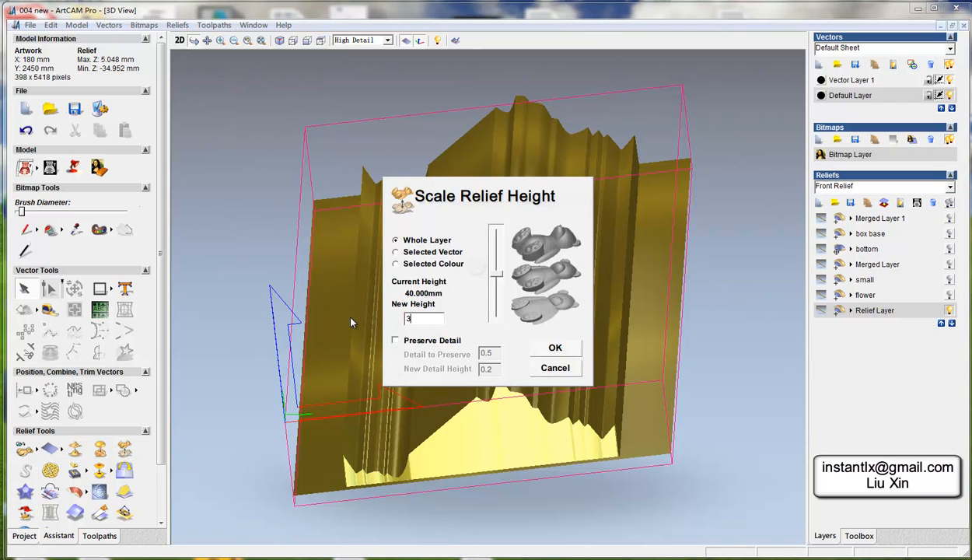
click(554, 347)
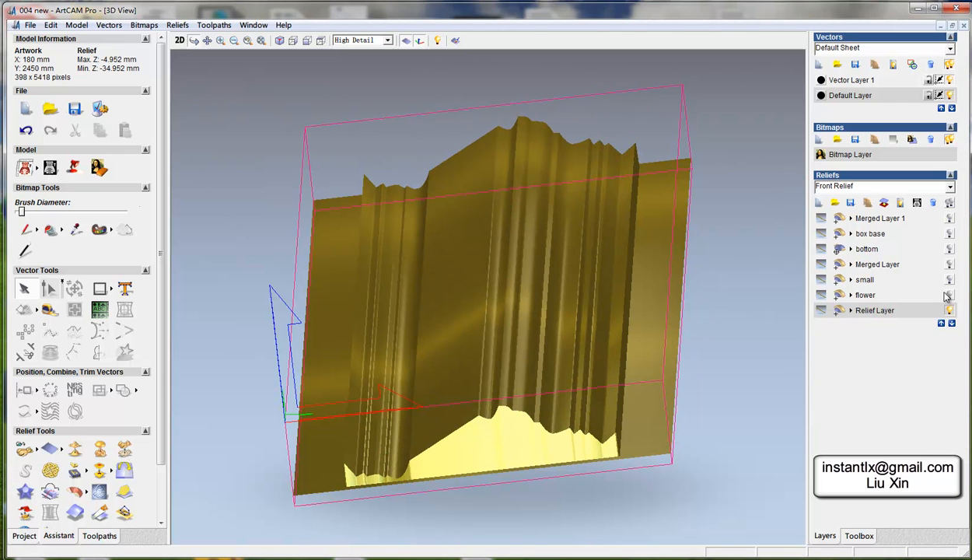
mouse_move(949, 296)
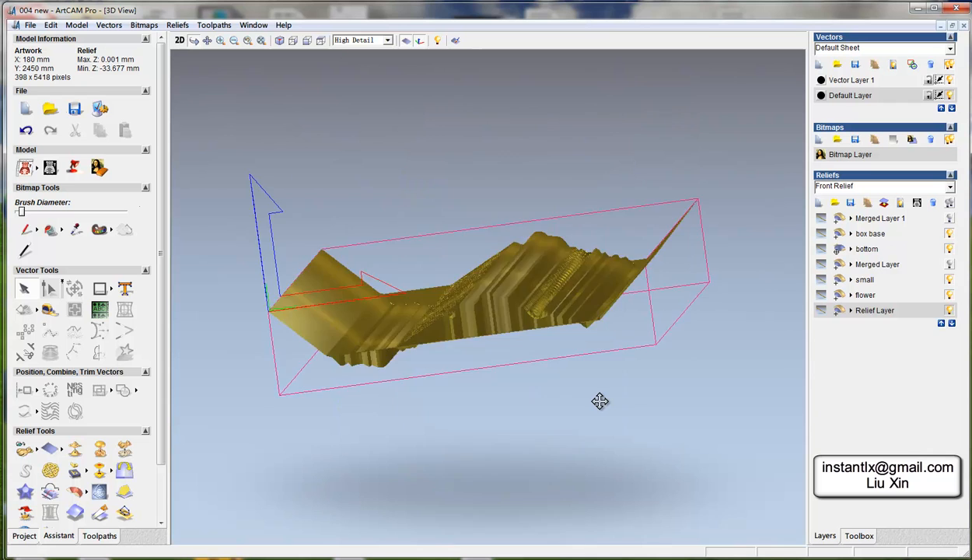
Step: Orbit the model from above and toggle the top layer's visibility in the Reliefs panel
drag(600, 401, 666, 308)
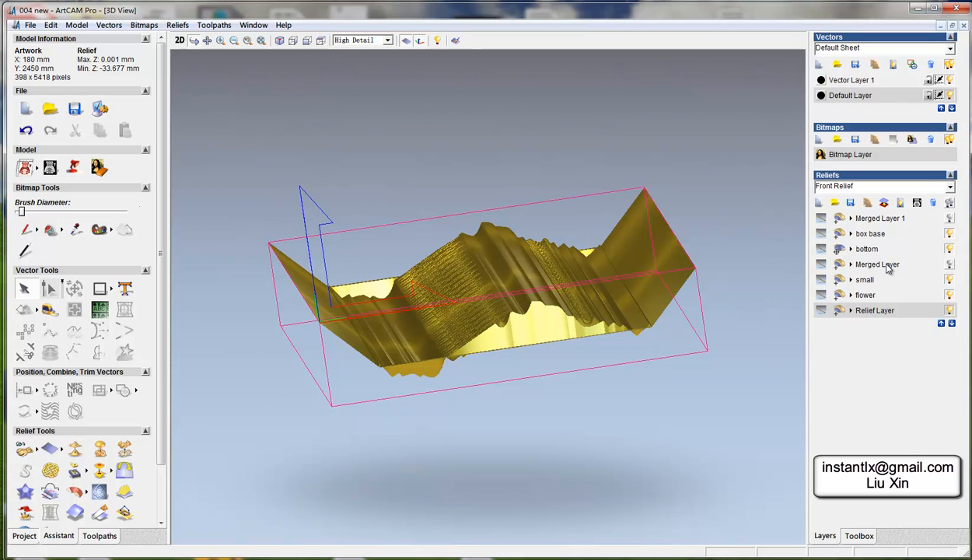
click(869, 234)
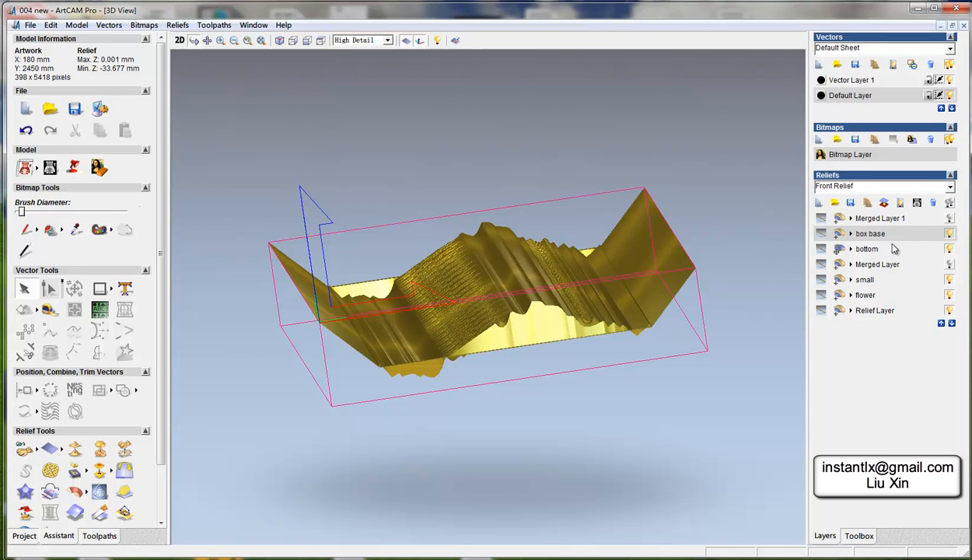
click(949, 234)
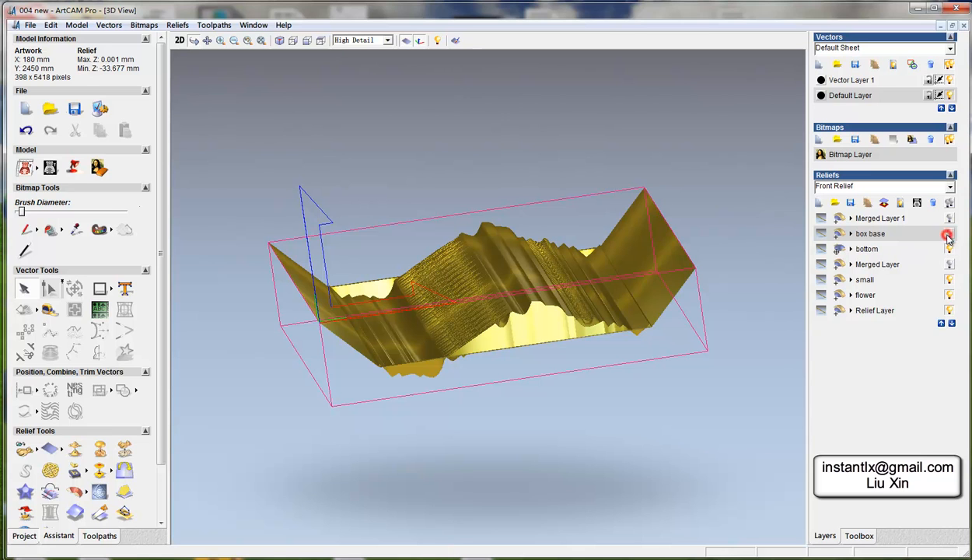
click(947, 233)
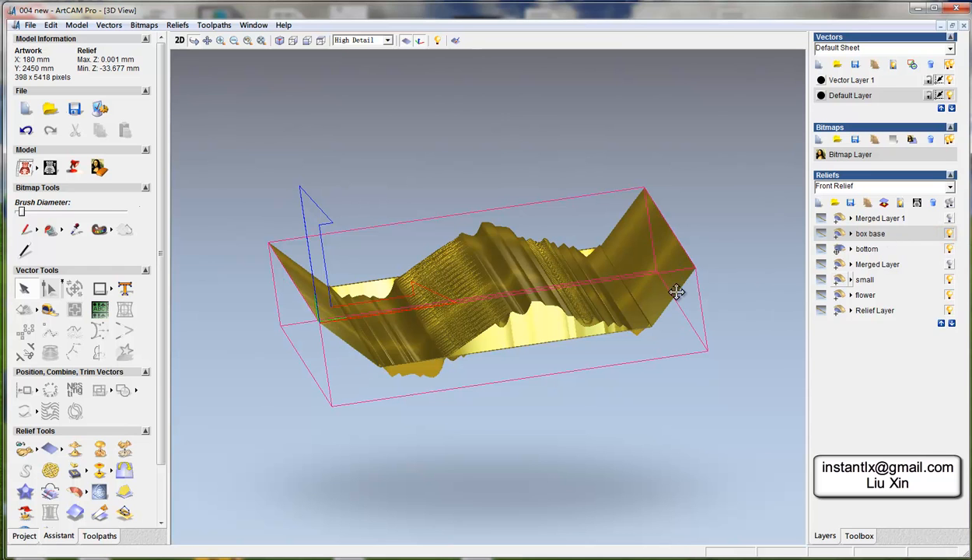
mouse_move(641, 327)
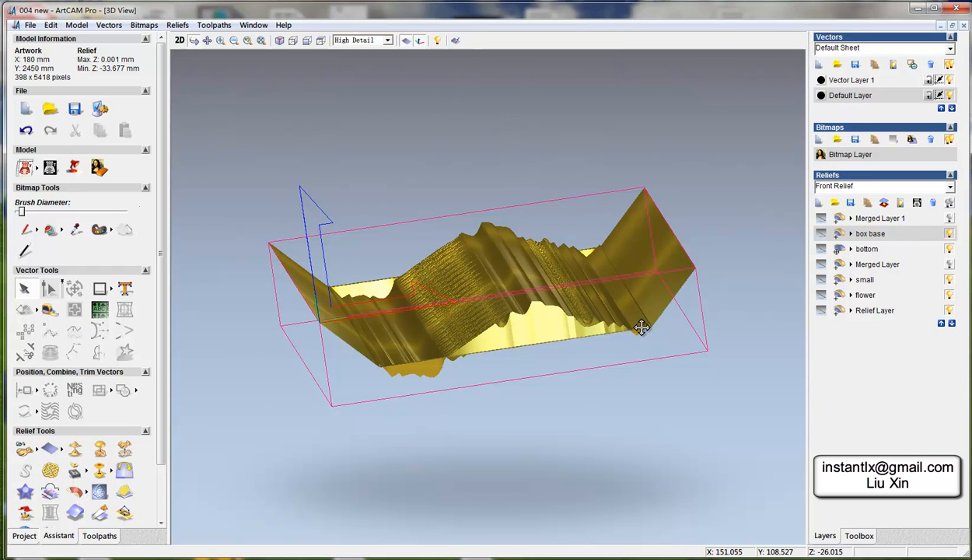
mouse_move(868, 340)
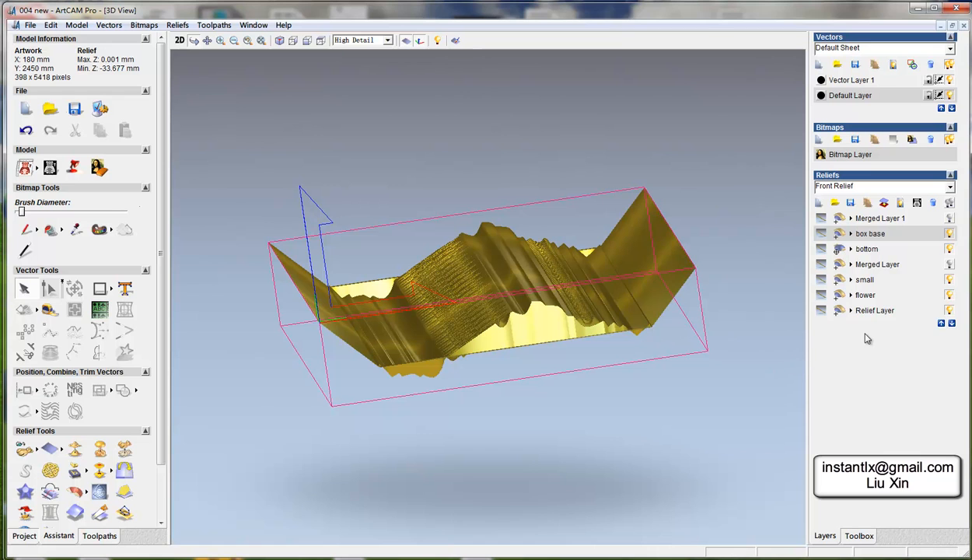
mouse_move(879, 252)
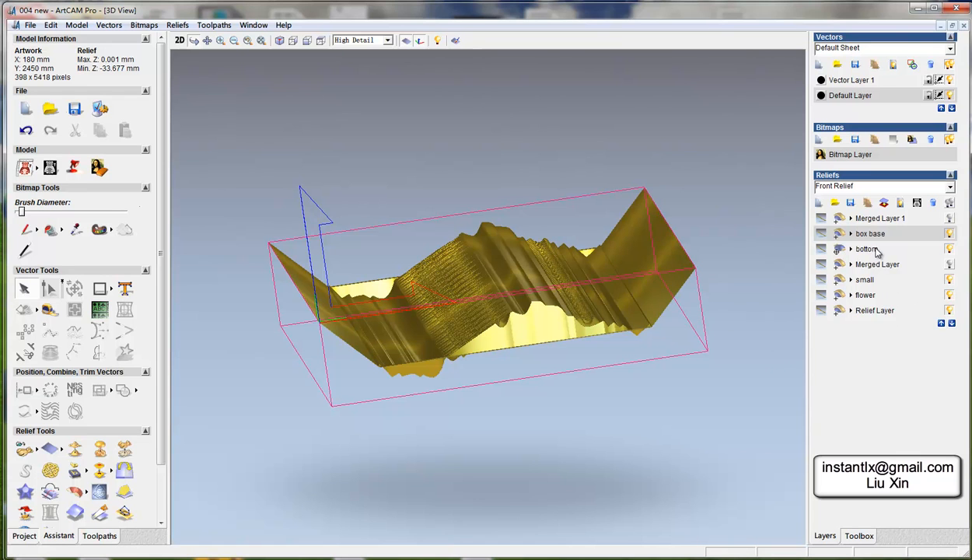
mouse_move(893, 237)
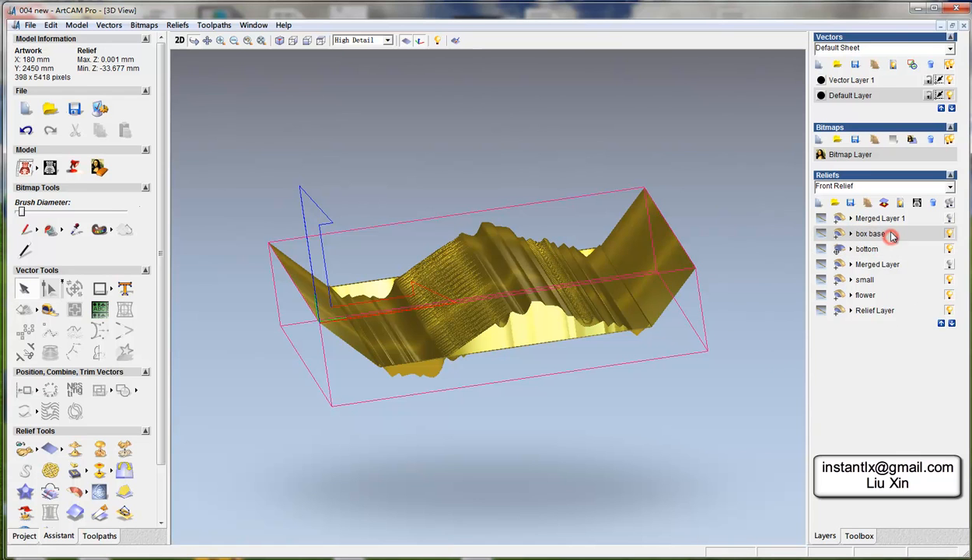
mouse_move(904, 202)
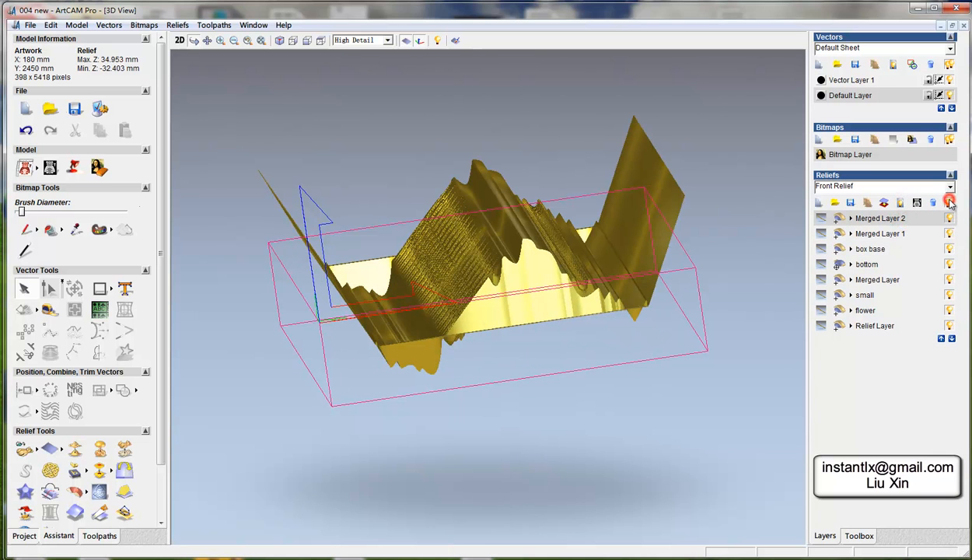
click(949, 202)
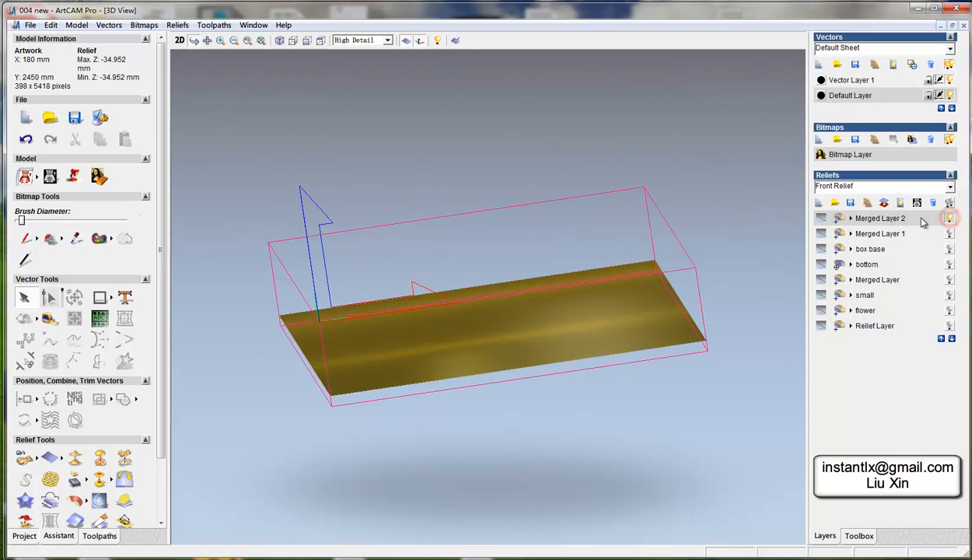
click(124, 451)
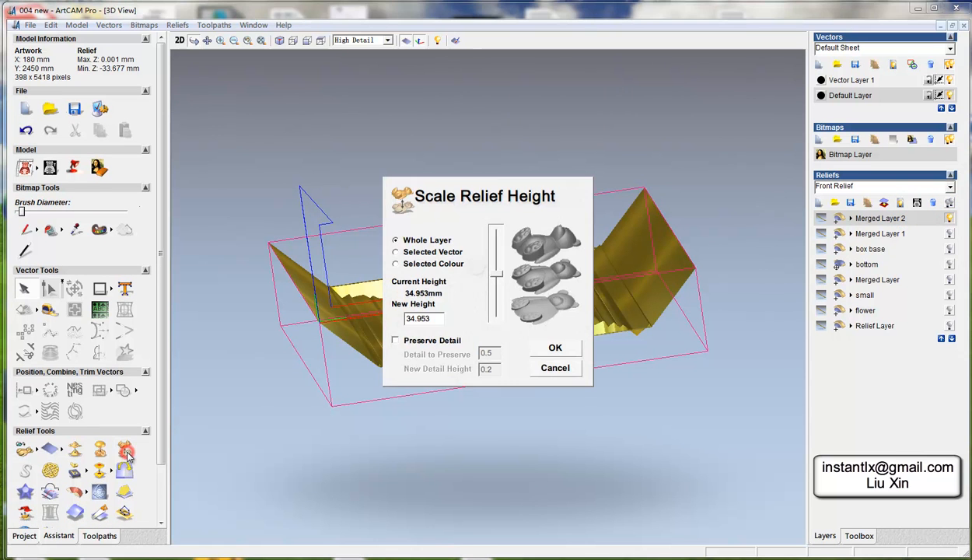
mouse_move(535, 378)
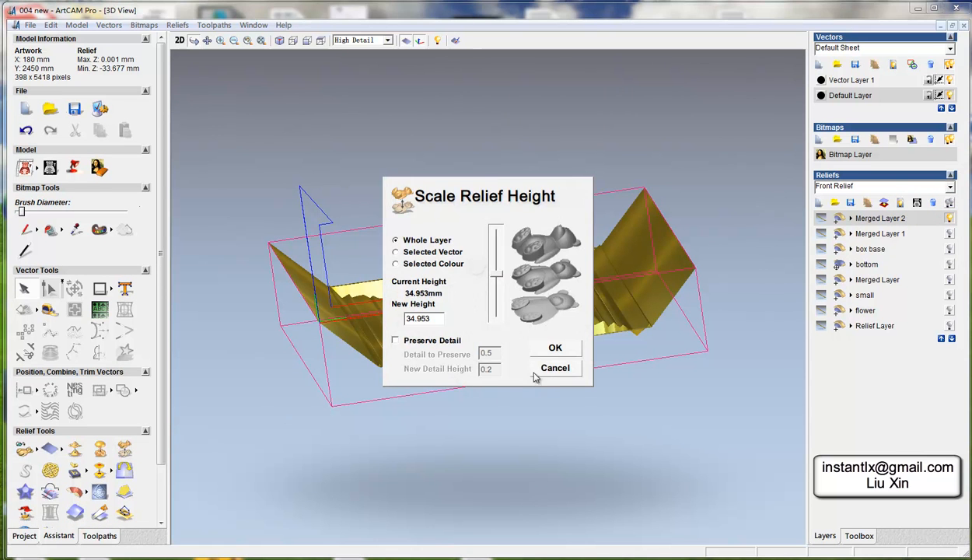
click(555, 349)
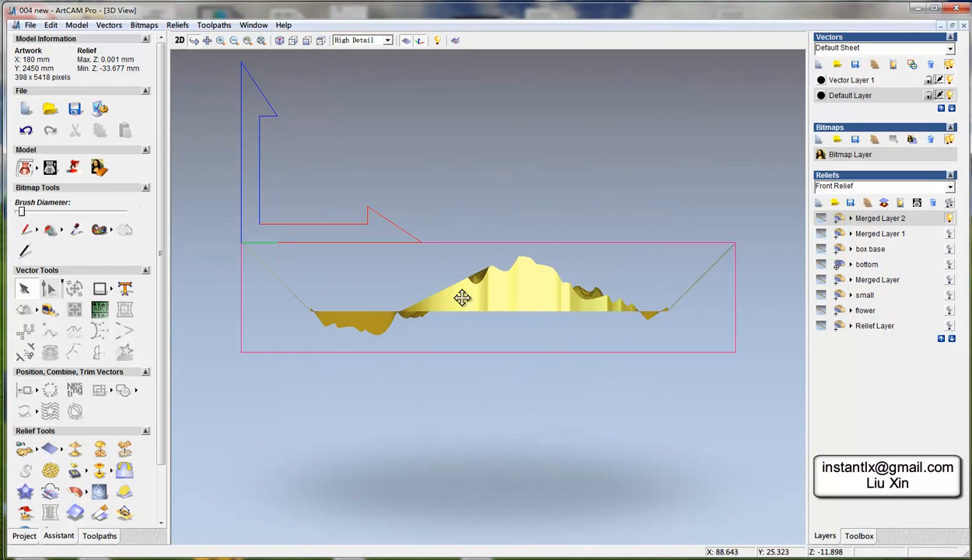
mouse_move(610, 316)
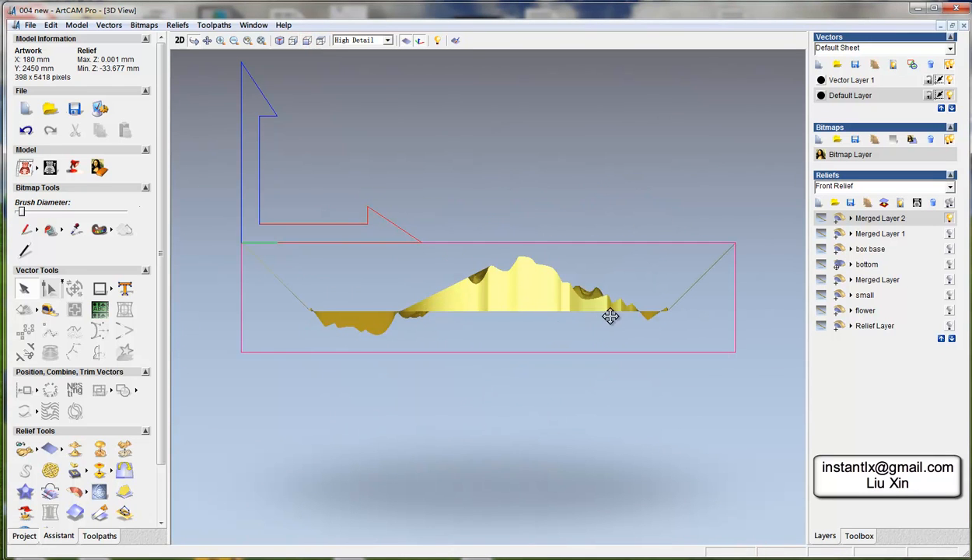
mouse_move(675, 277)
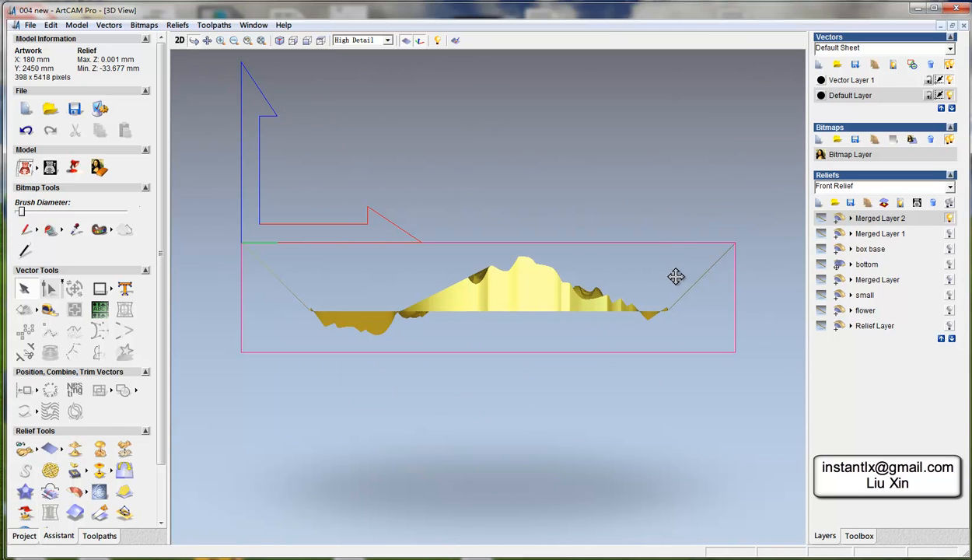
mouse_move(529, 373)
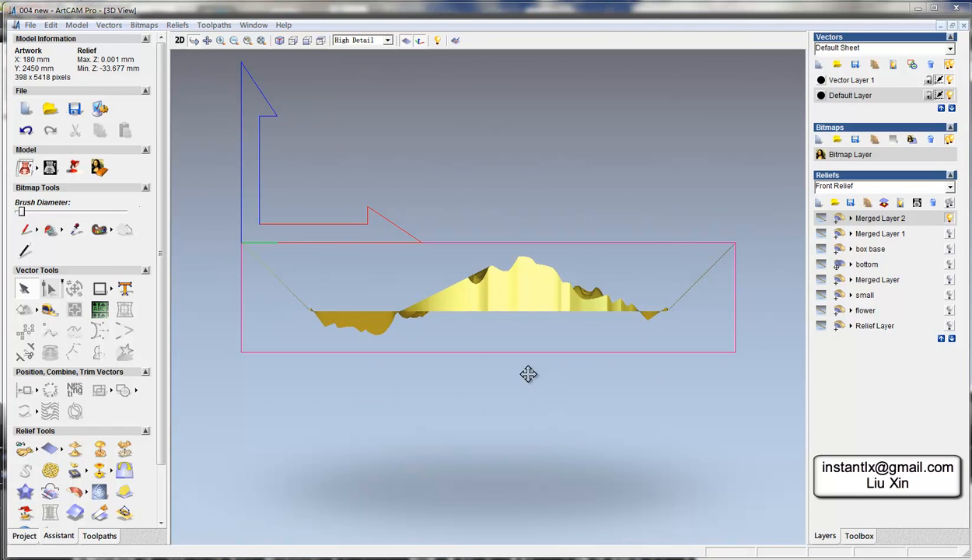
click(99, 536)
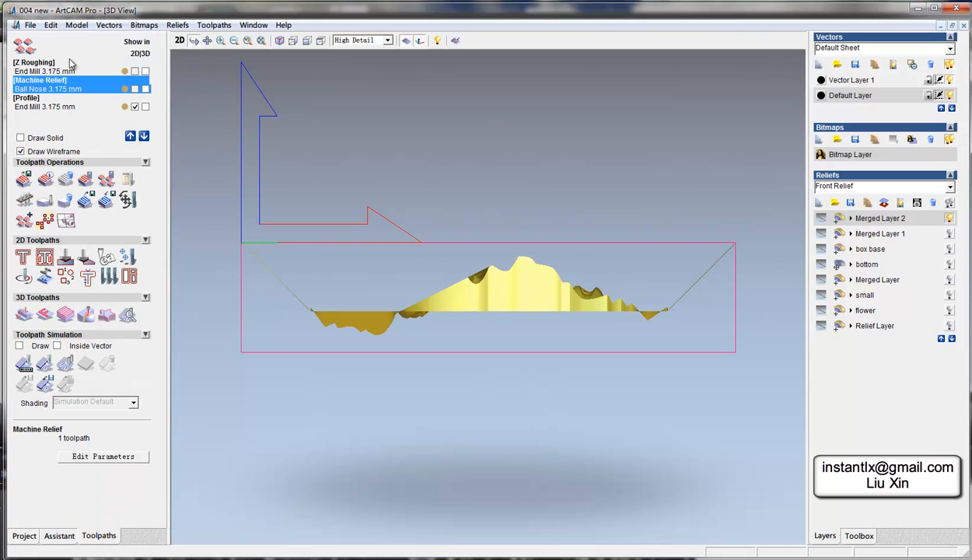
Step: Bring up the Z Roughing toolpath's Z Level Roughing parameters and scroll through them
click(35, 65)
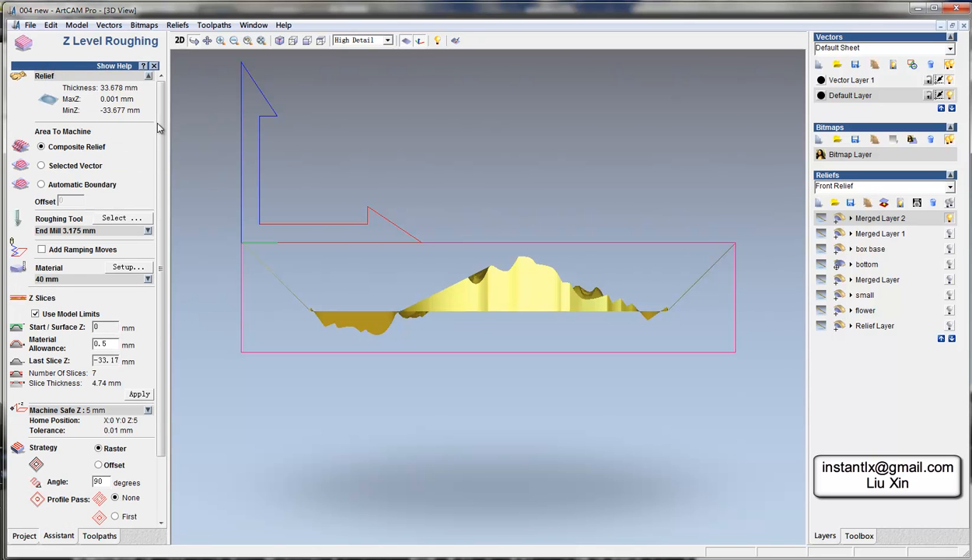
scroll(down, 3)
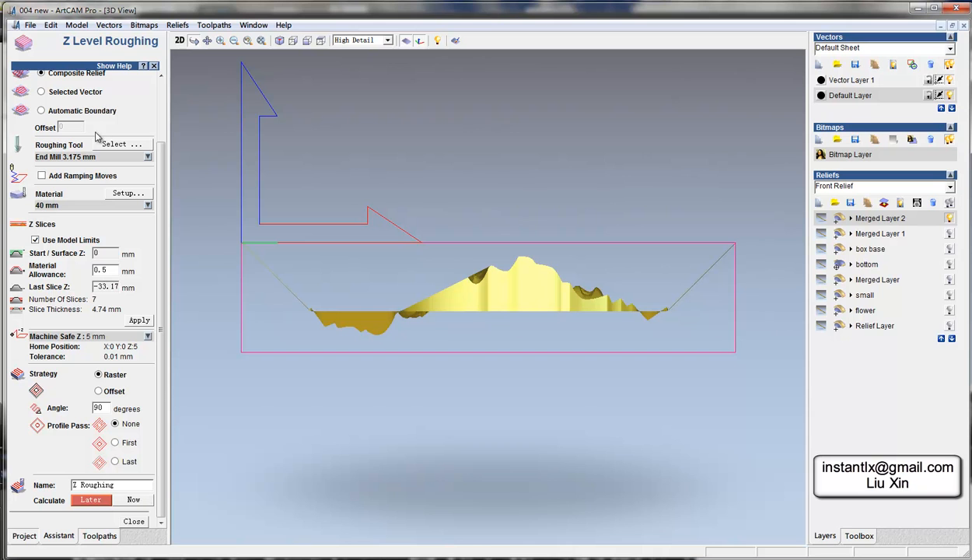